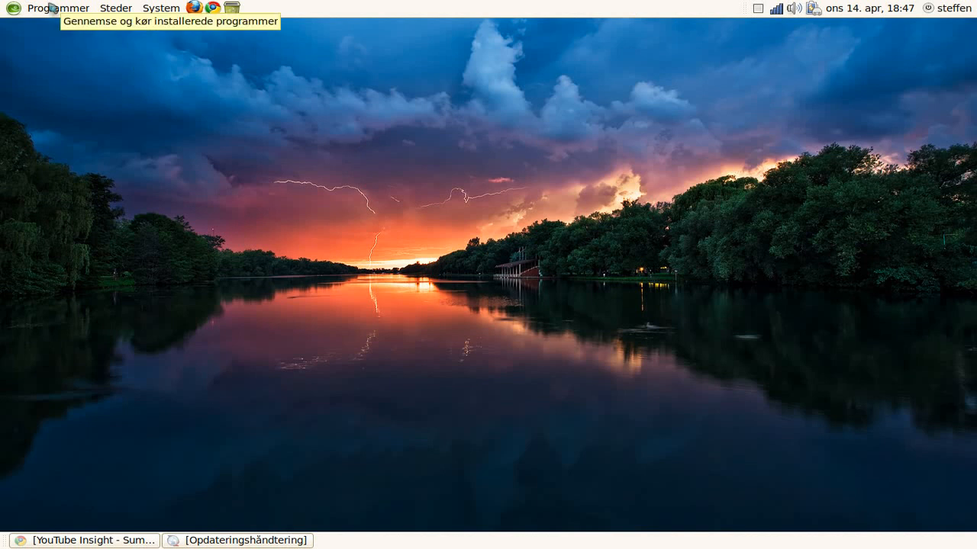
Step: Open the Programmer (Applications) menu to reach the Tilbehør accessories list
click(55, 8)
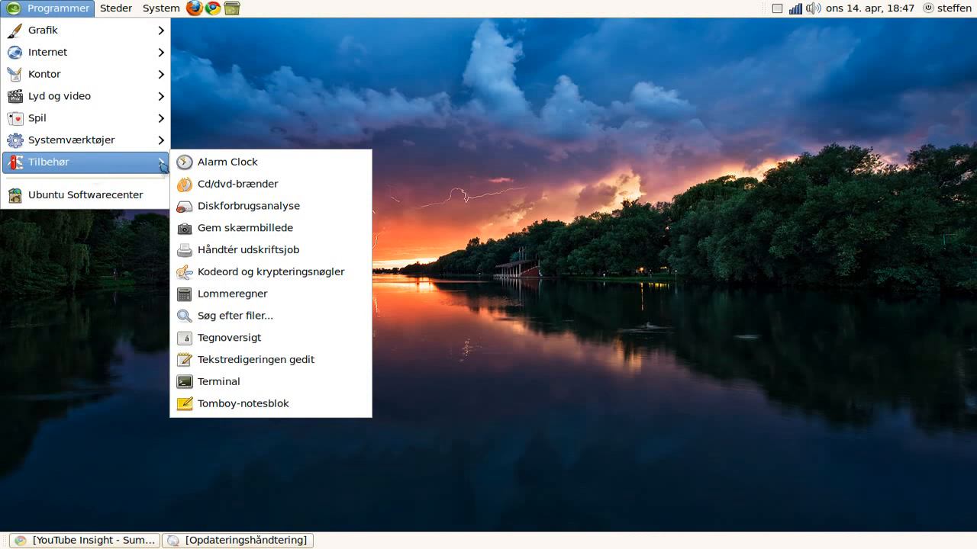
mouse_move(226, 161)
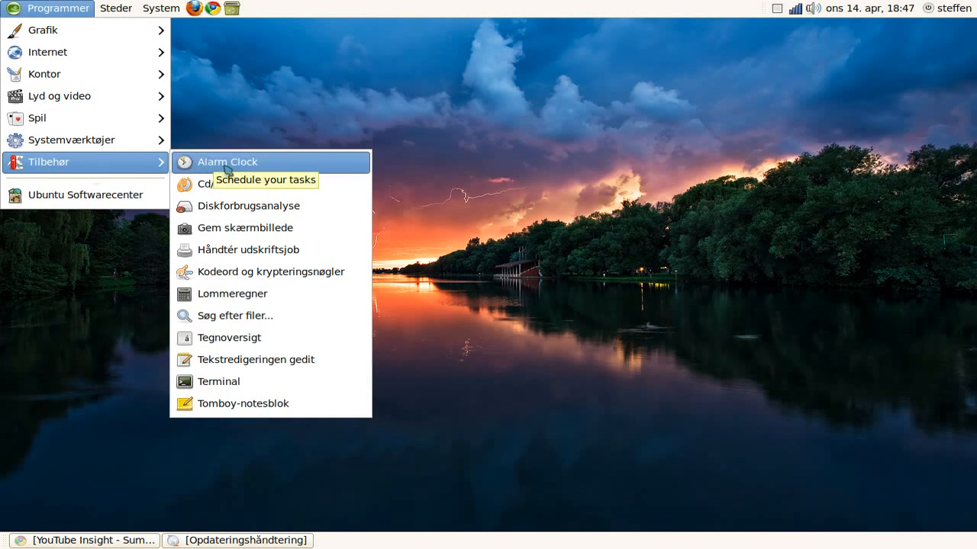
Step: Launch Alarm Clock, dismiss the missed-alarms warning, and open Redigér > Indstillinger
click(226, 161)
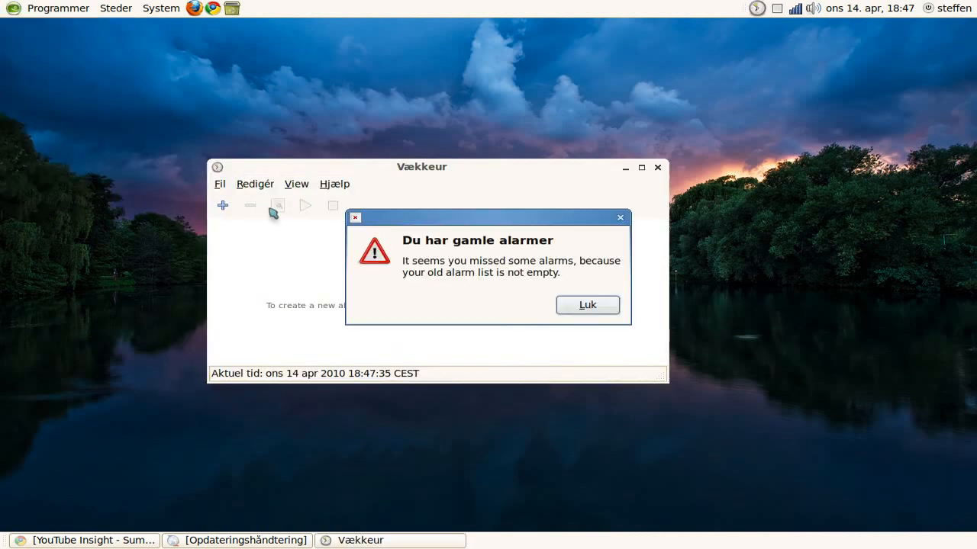
click(588, 304)
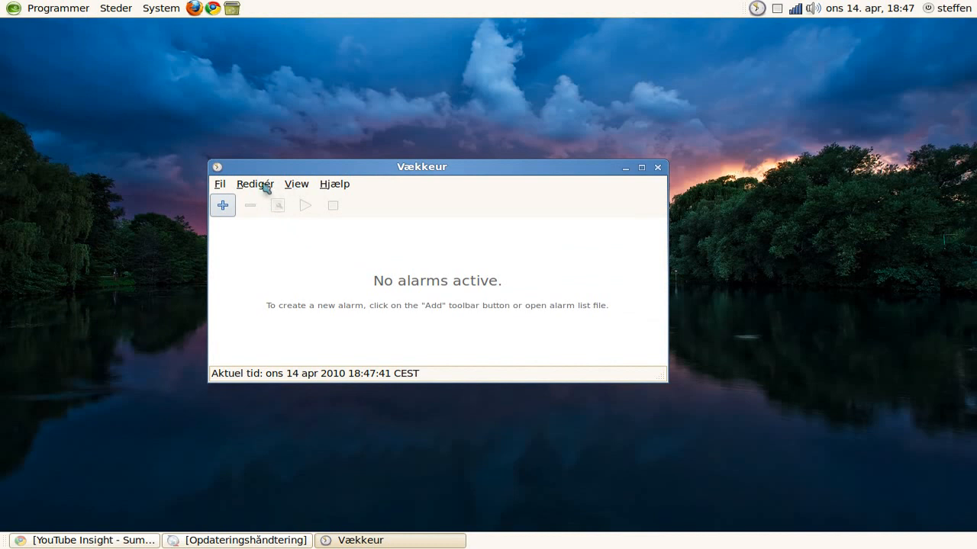
click(255, 184)
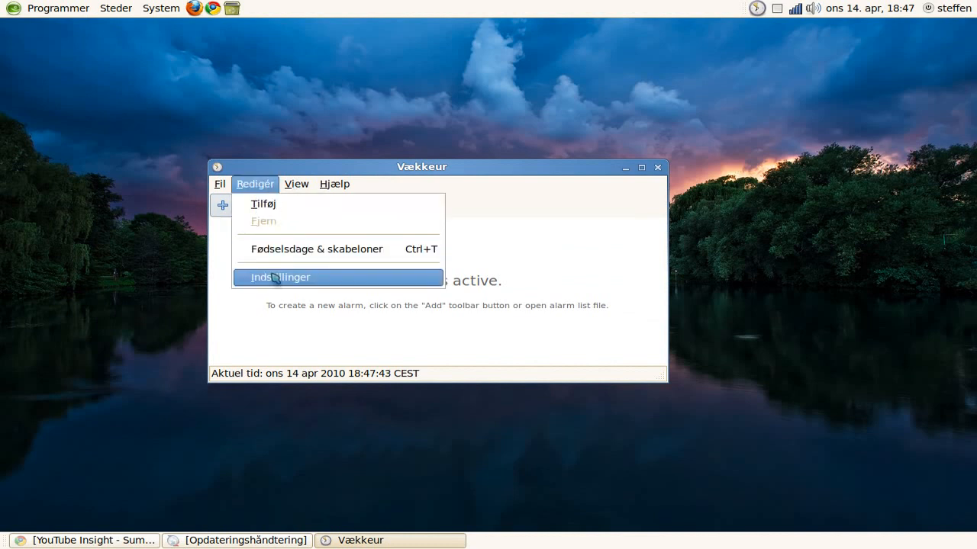
click(280, 277)
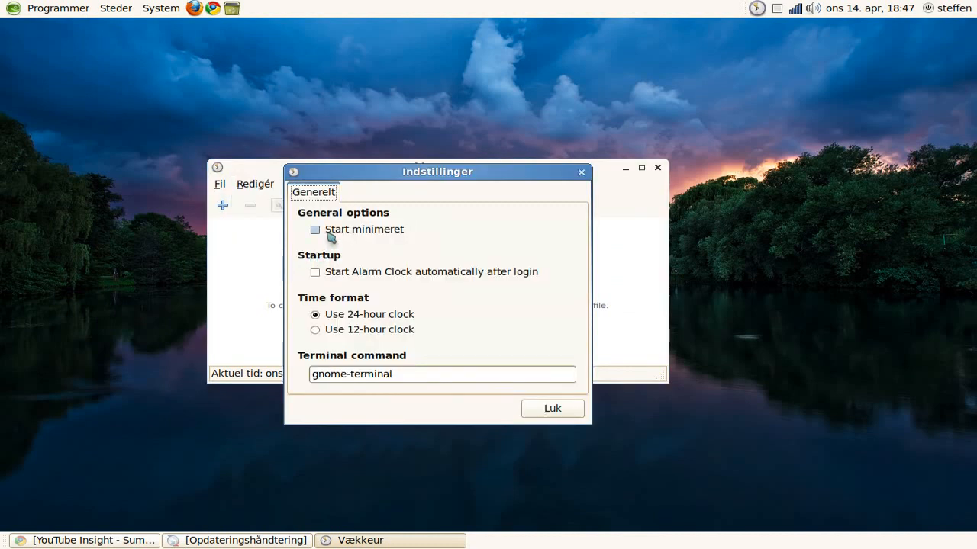
mouse_move(370, 241)
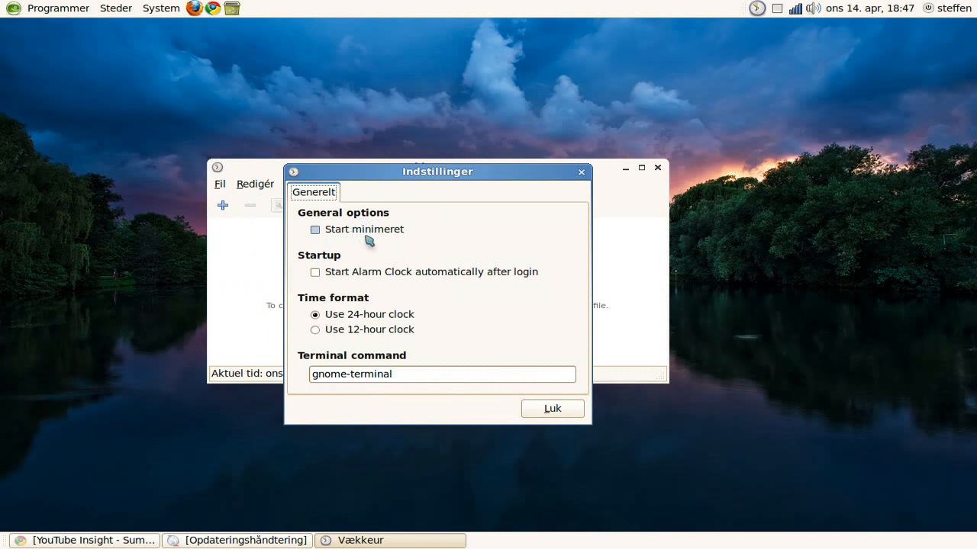
mouse_move(392, 280)
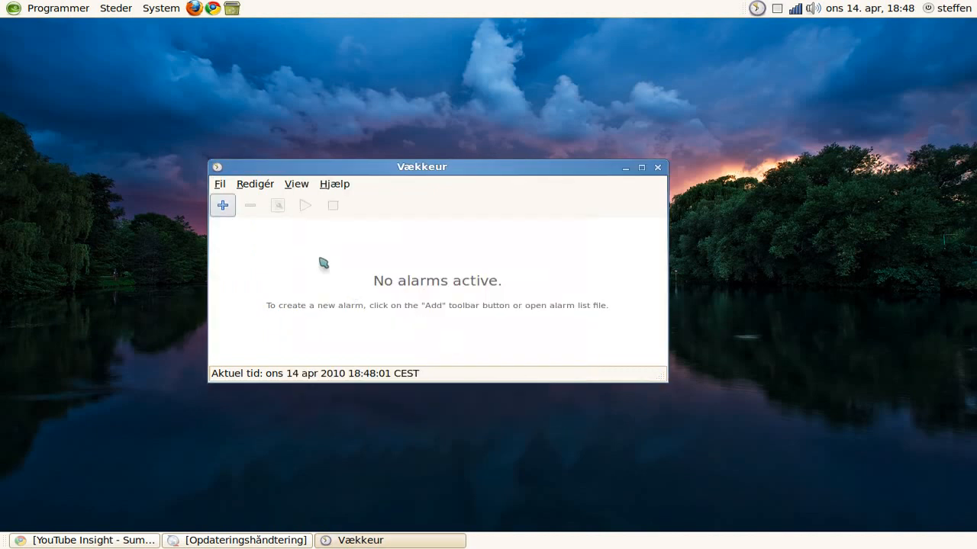
Step: Add a new alarm created from scratch via Redigér > Tilføj
click(255, 184)
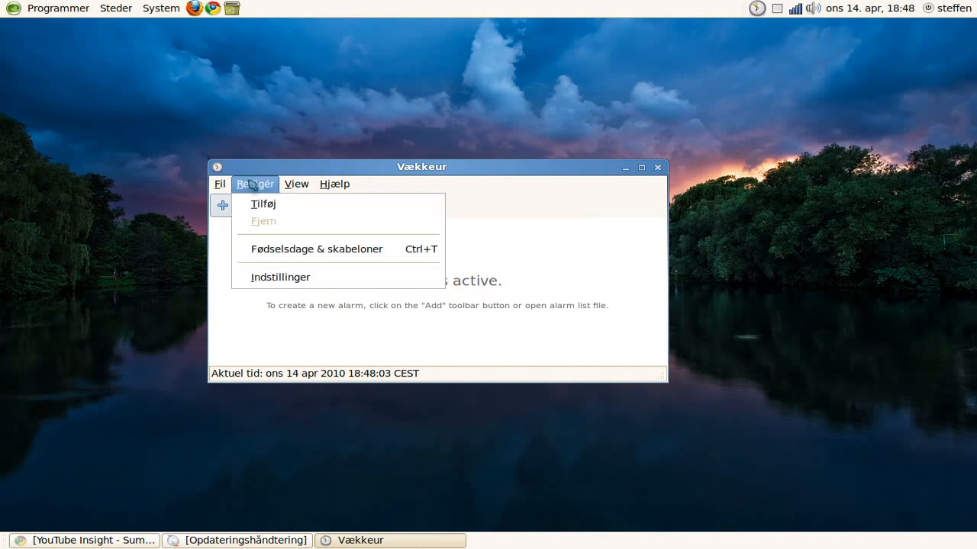
click(264, 203)
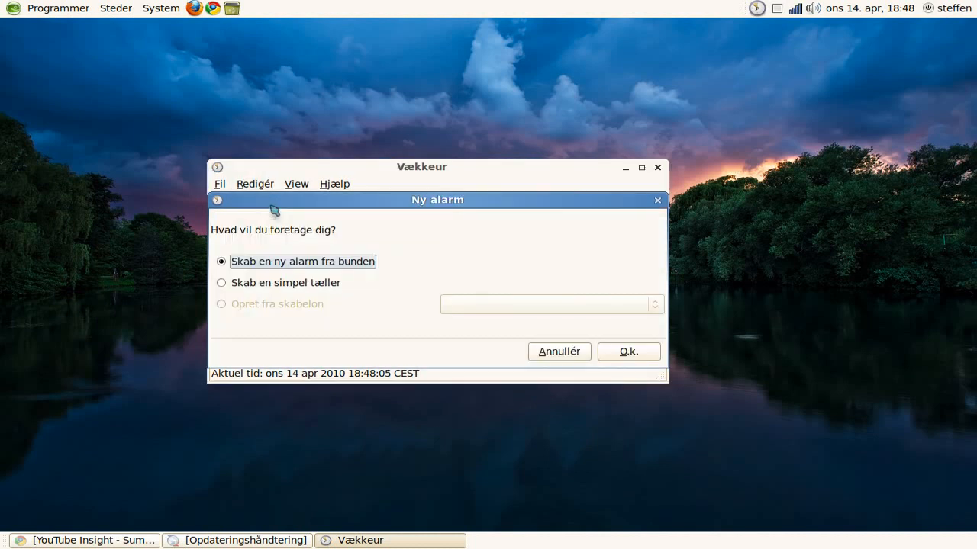
mouse_move(318, 275)
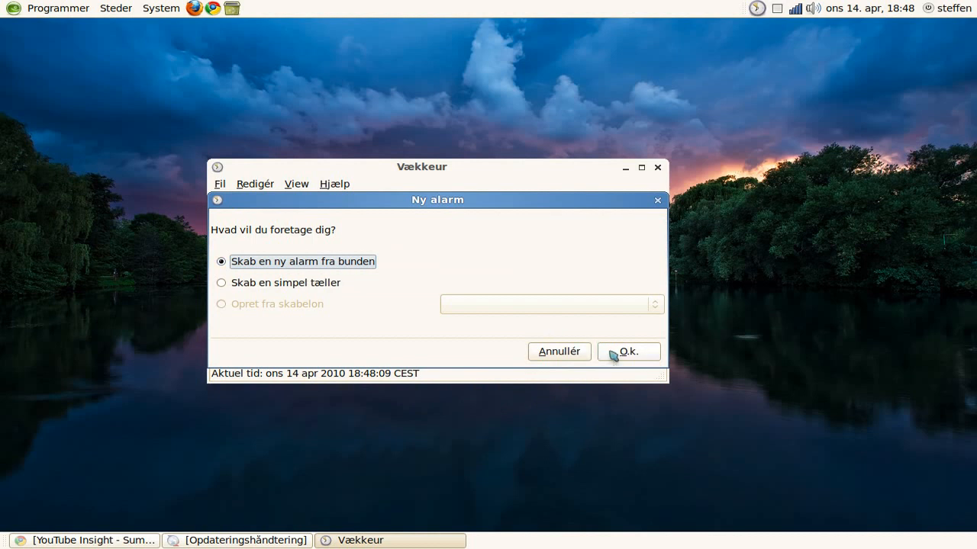
click(628, 351)
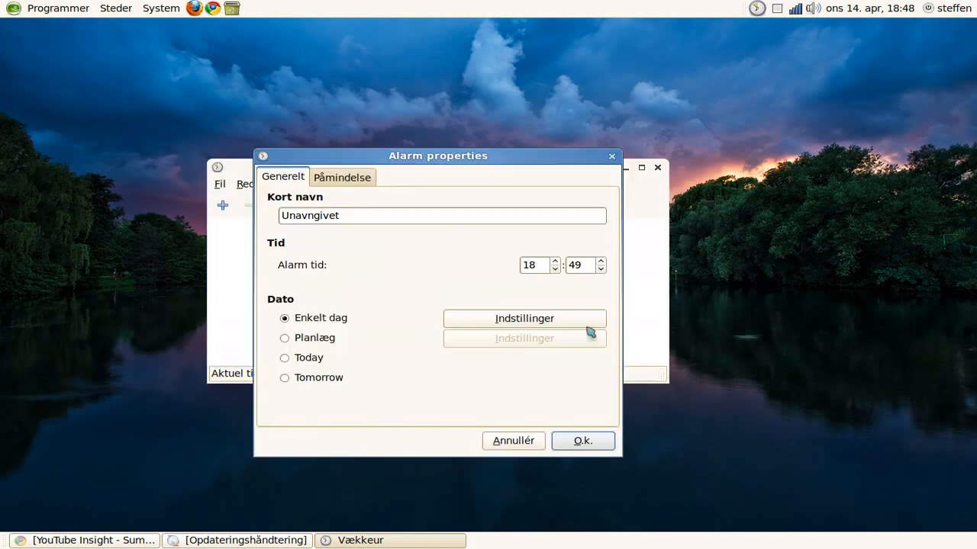
Step: Name the alarm 'sdfkhsjdf' and open the date chooser, closing it unchanged
double_click(309, 216)
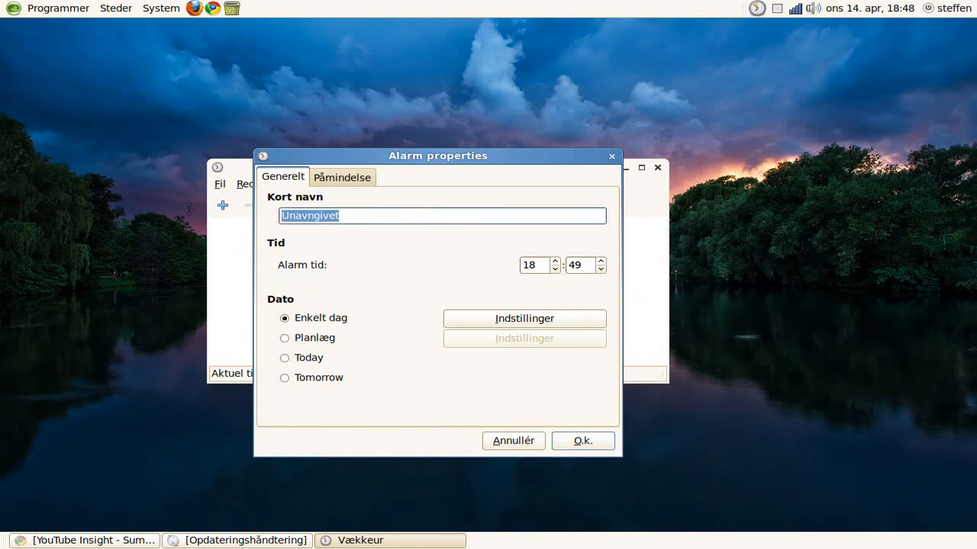
text(sdfkhsjdf)
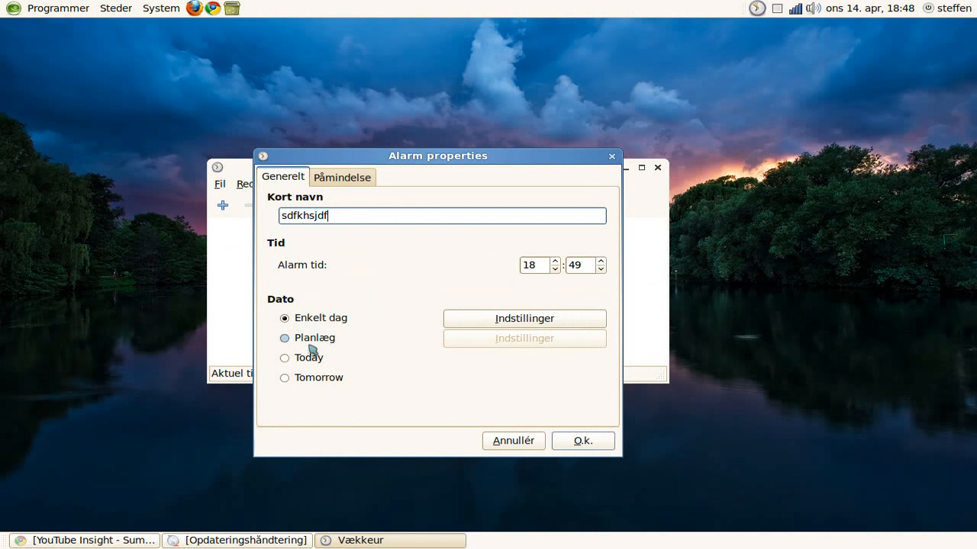
mouse_move(463, 345)
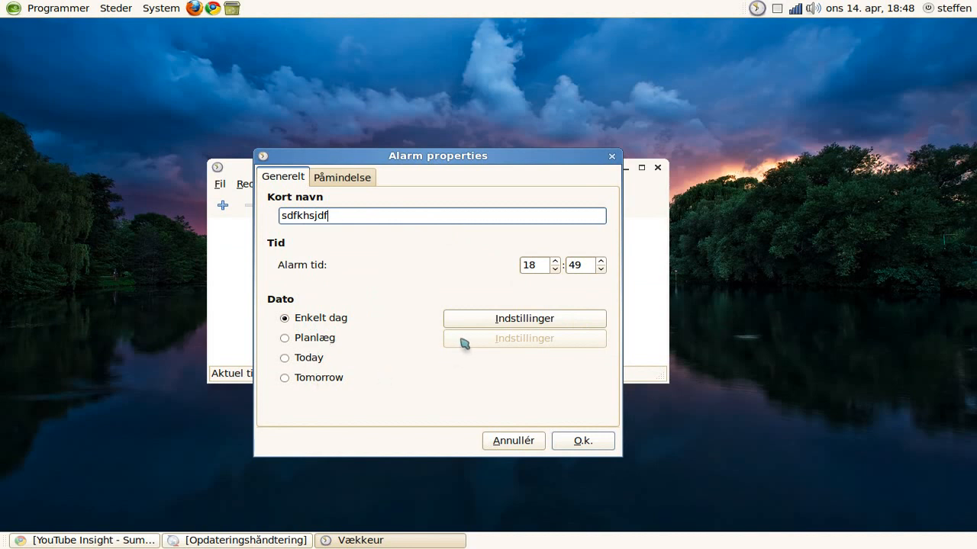
click(524, 318)
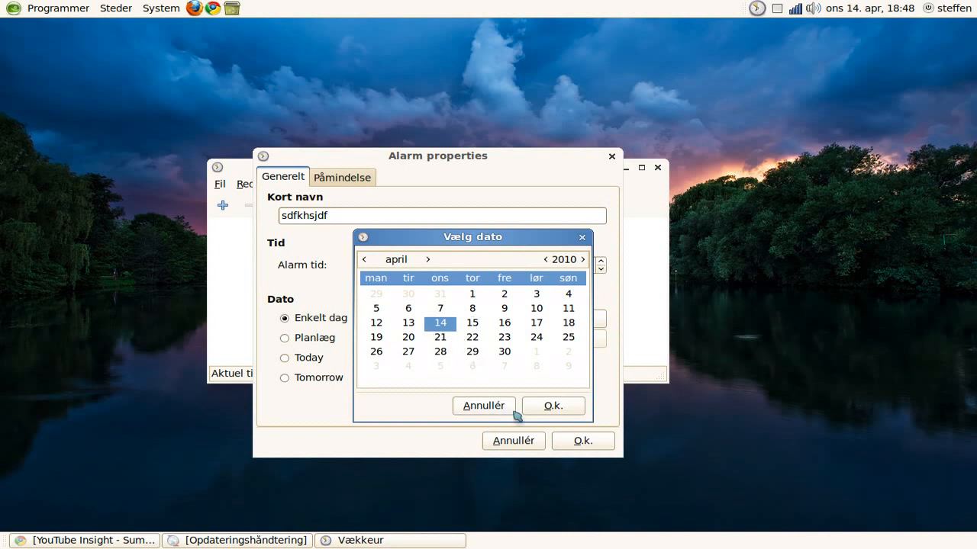
click(552, 406)
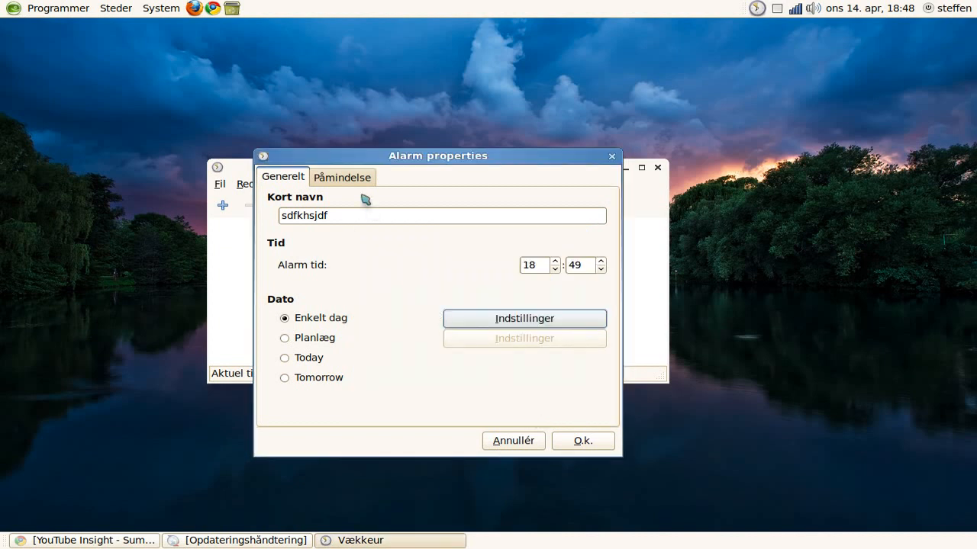
mouse_move(323, 262)
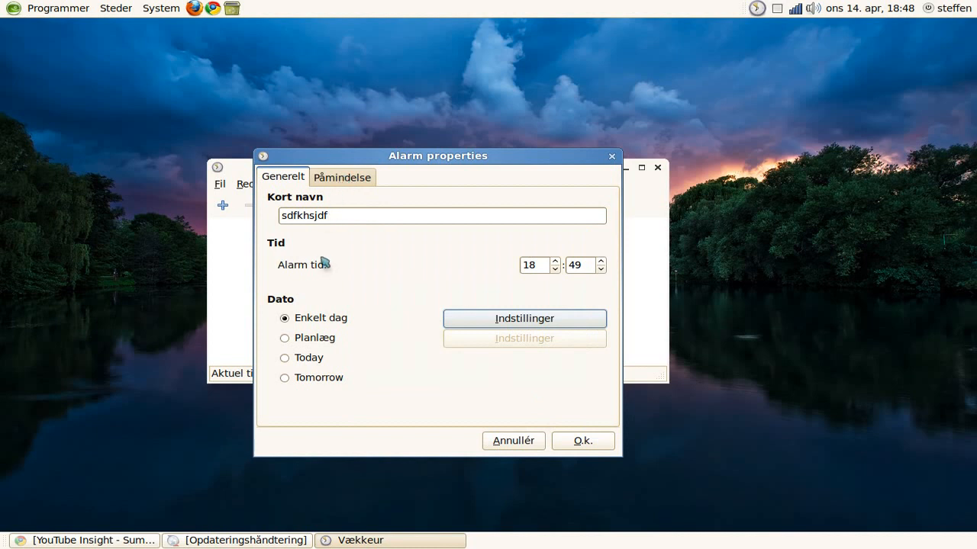
mouse_move(340, 177)
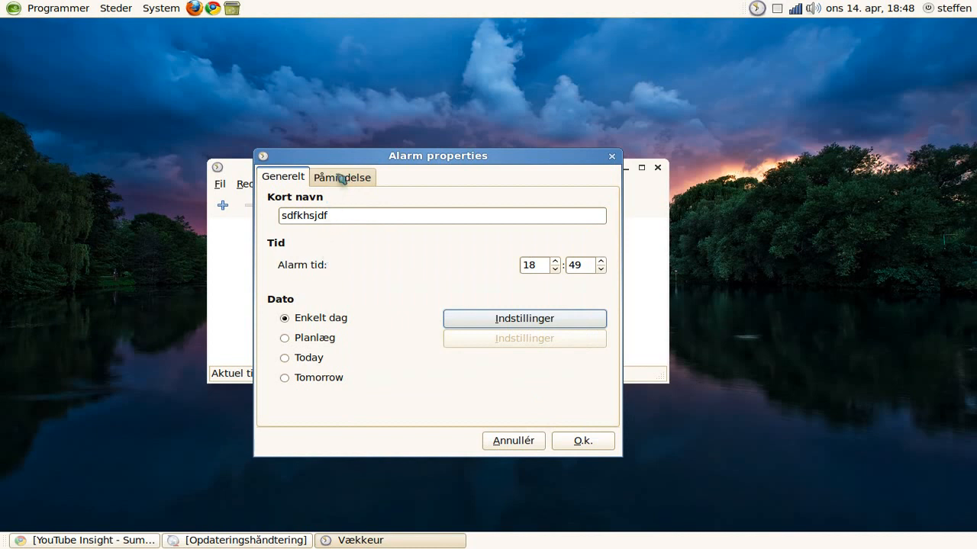
click(342, 177)
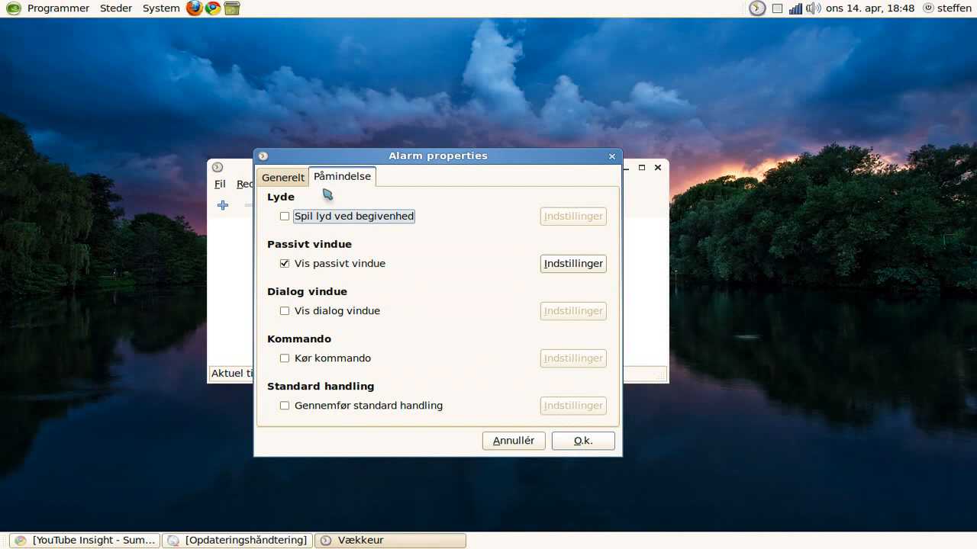
mouse_move(269, 200)
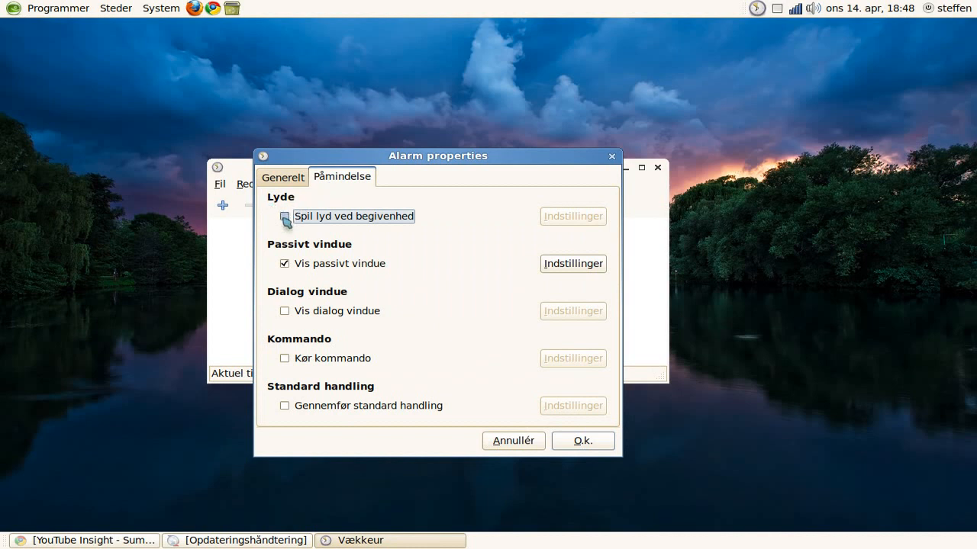
click(285, 216)
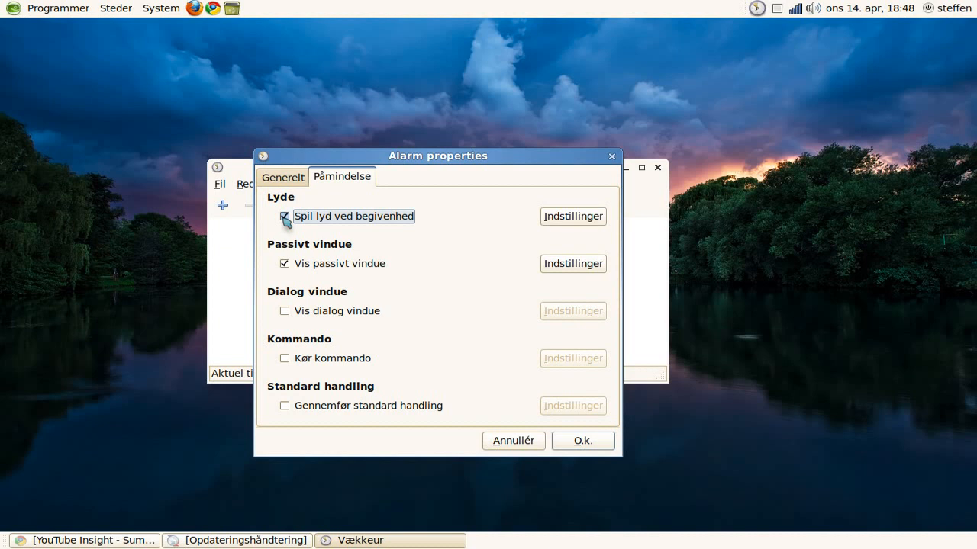
mouse_move(525, 250)
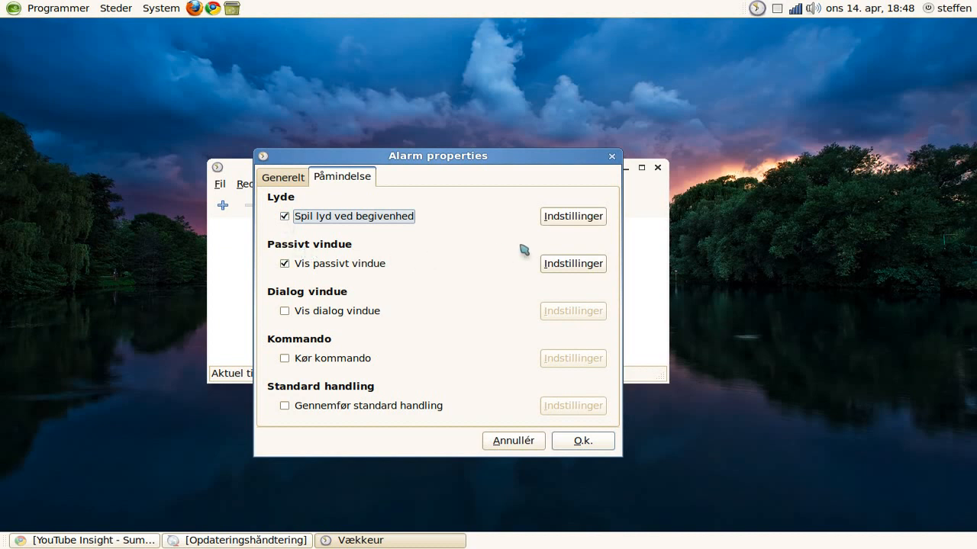
click(573, 216)
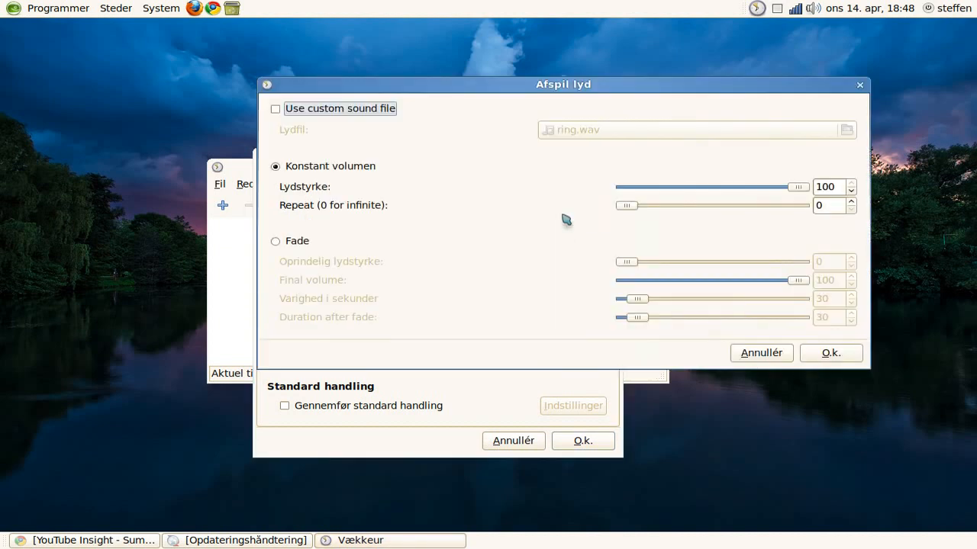
mouse_move(302, 122)
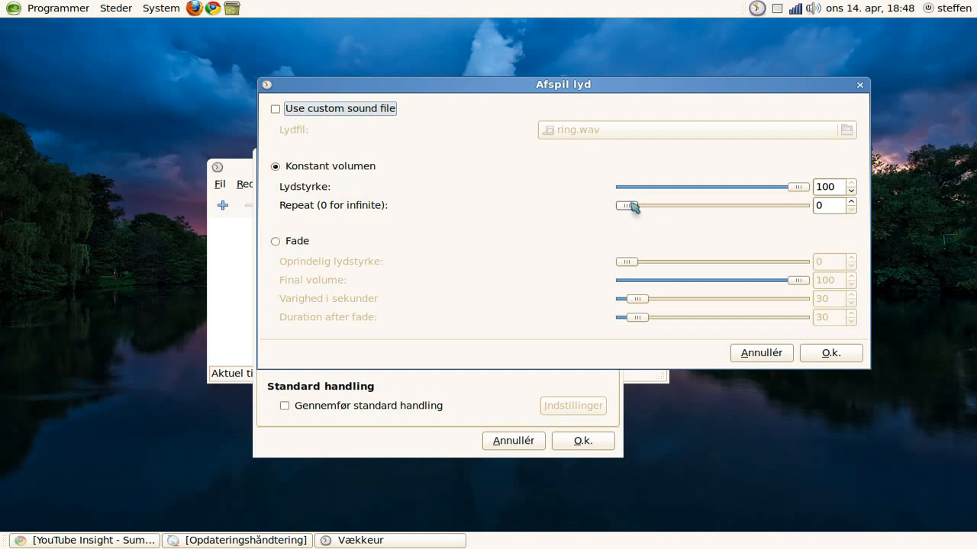
drag(625, 206, 805, 206)
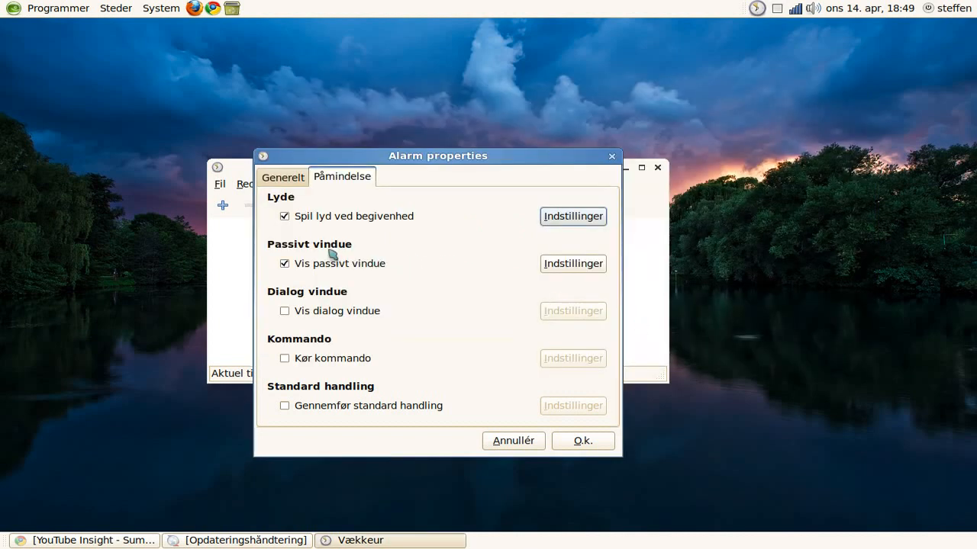
mouse_move(545, 277)
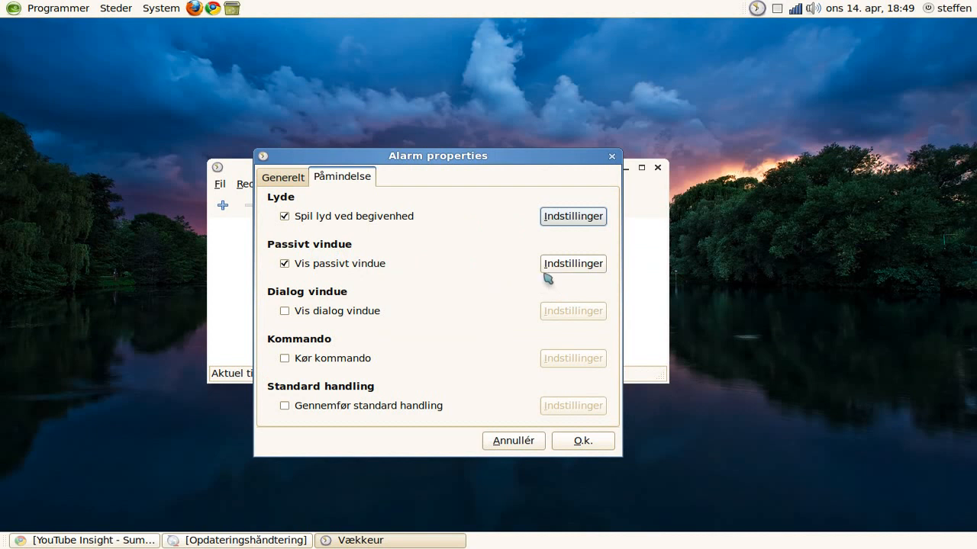
Step: Set the passive pop-up window title to 'hello' and summary text to 'hey there'
click(572, 263)
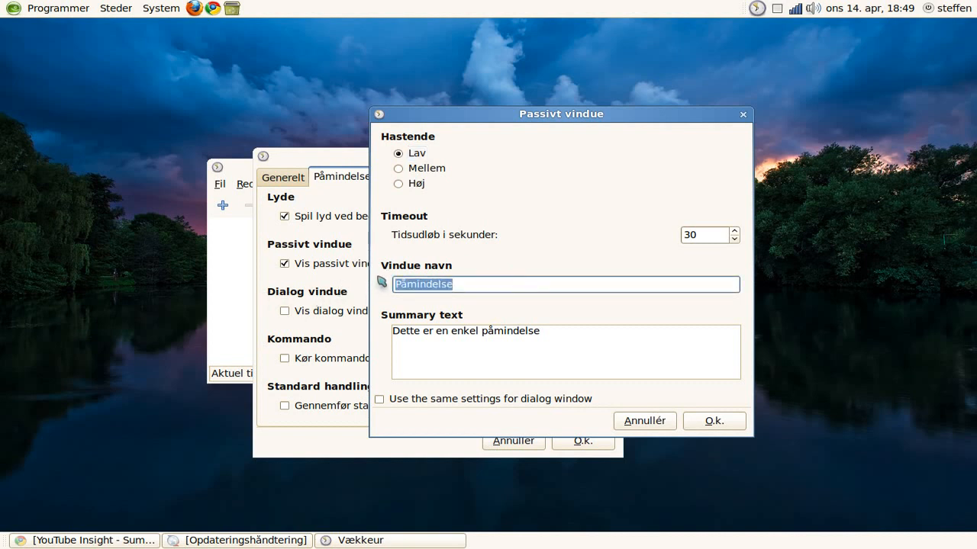
text(hel)
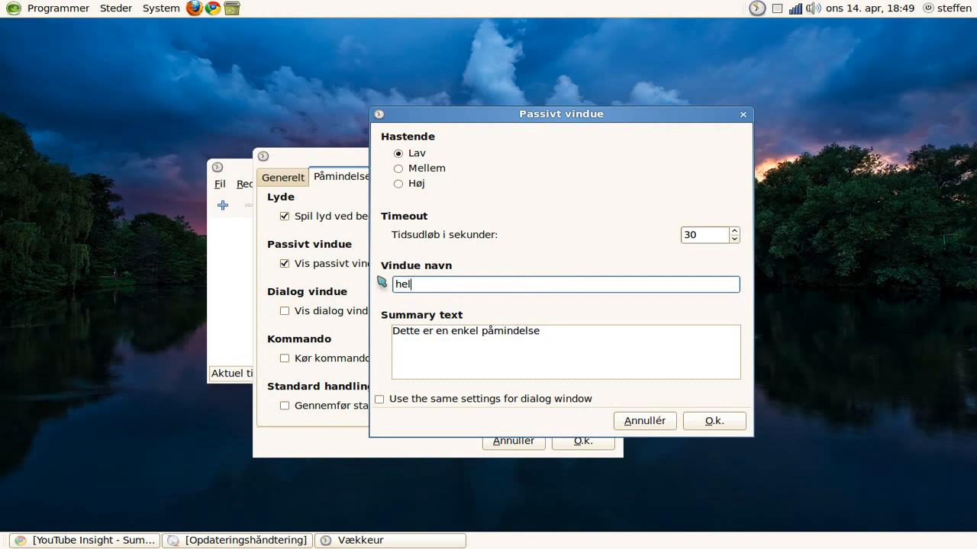
text(lo)
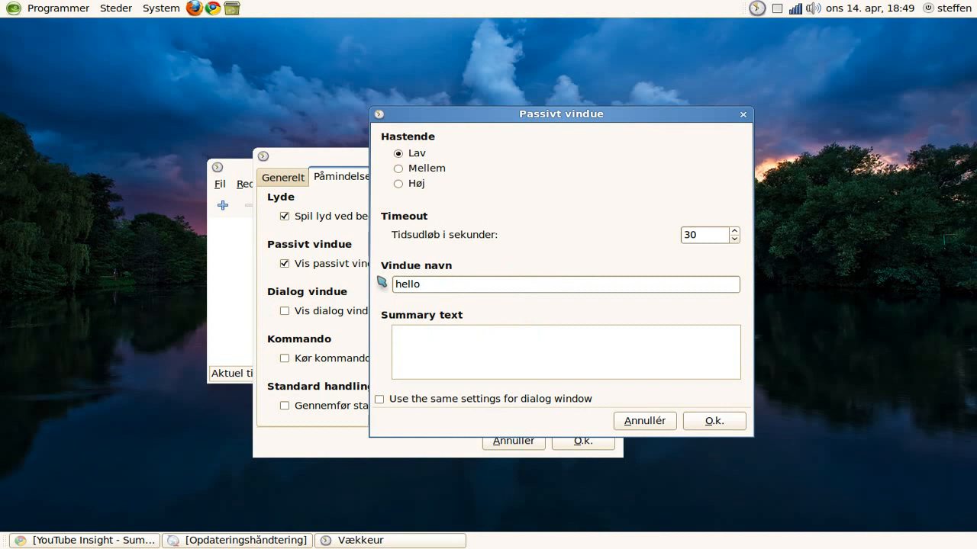
text(hey there)
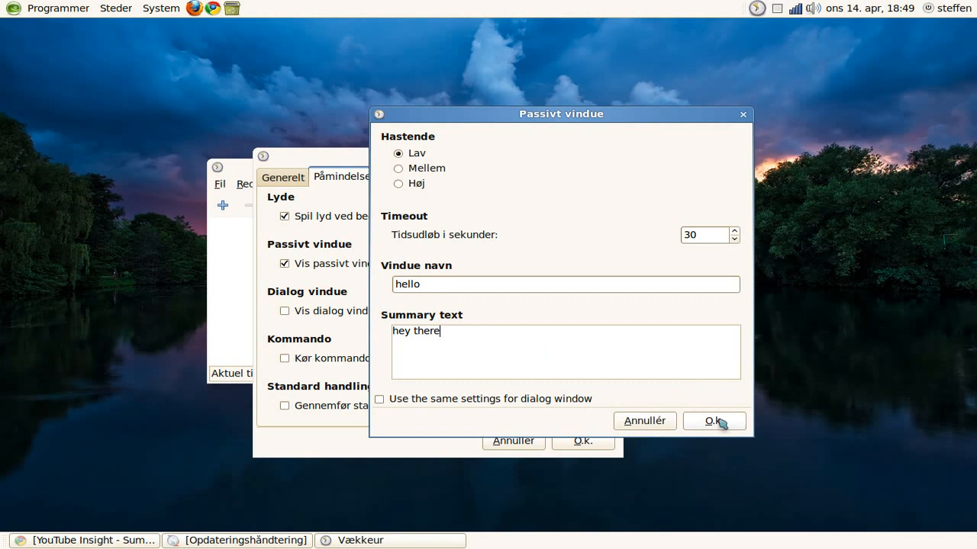
click(713, 421)
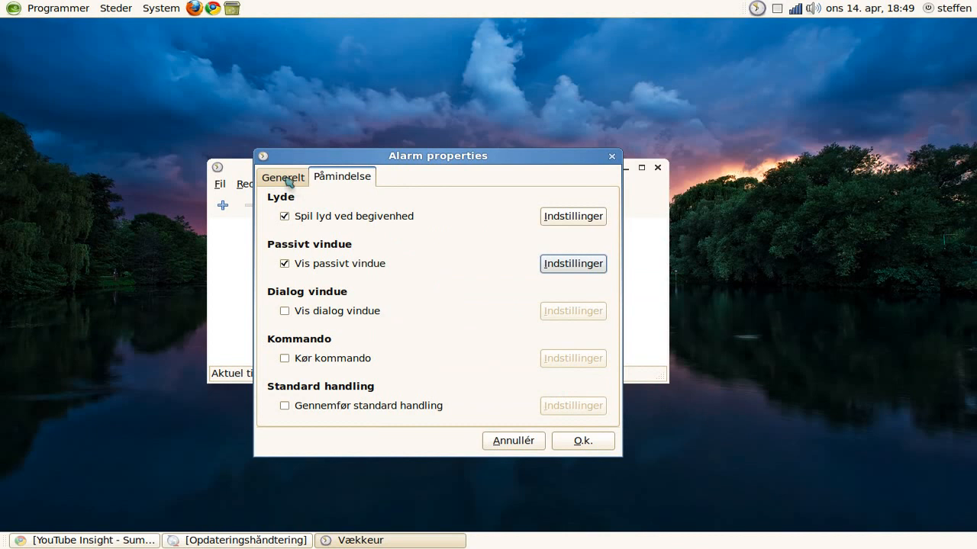
Step: On the Generelt tab, change the alarm time from 18:49 to 18:50 and save
click(282, 176)
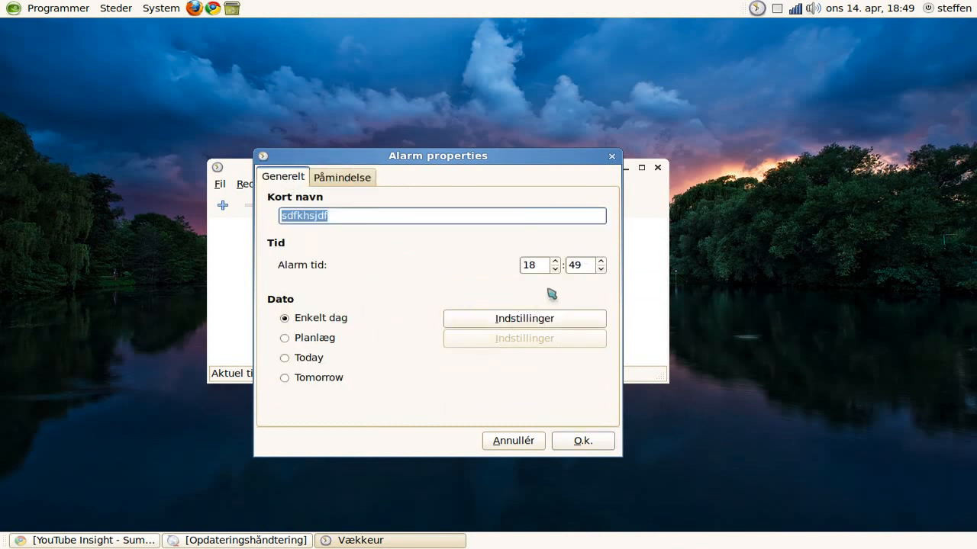
mouse_move(602, 275)
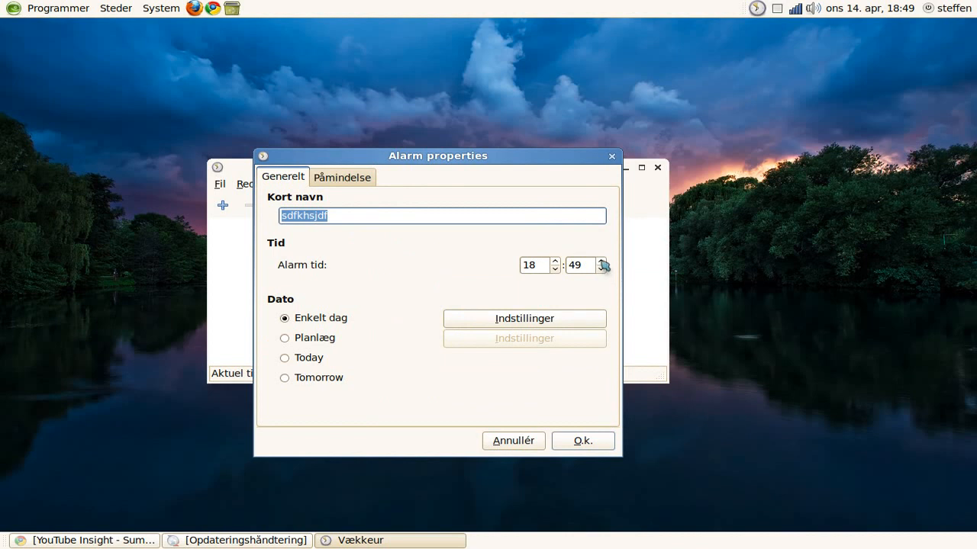
click(602, 261)
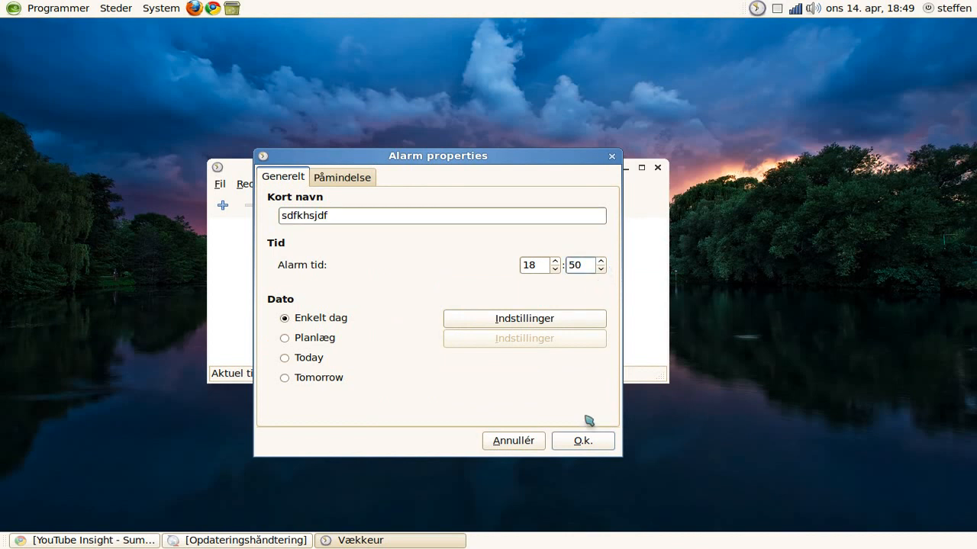
click(583, 440)
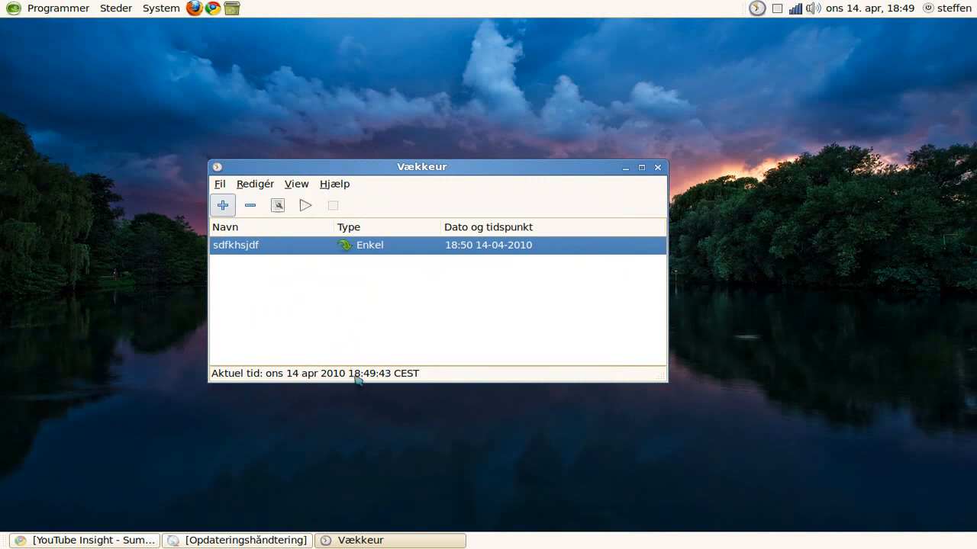
mouse_move(381, 388)
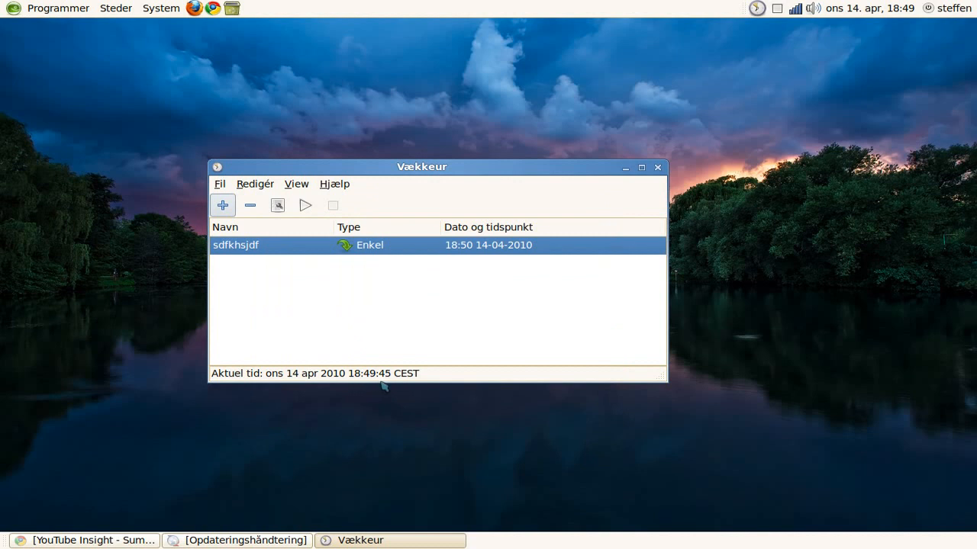
mouse_move(385, 379)
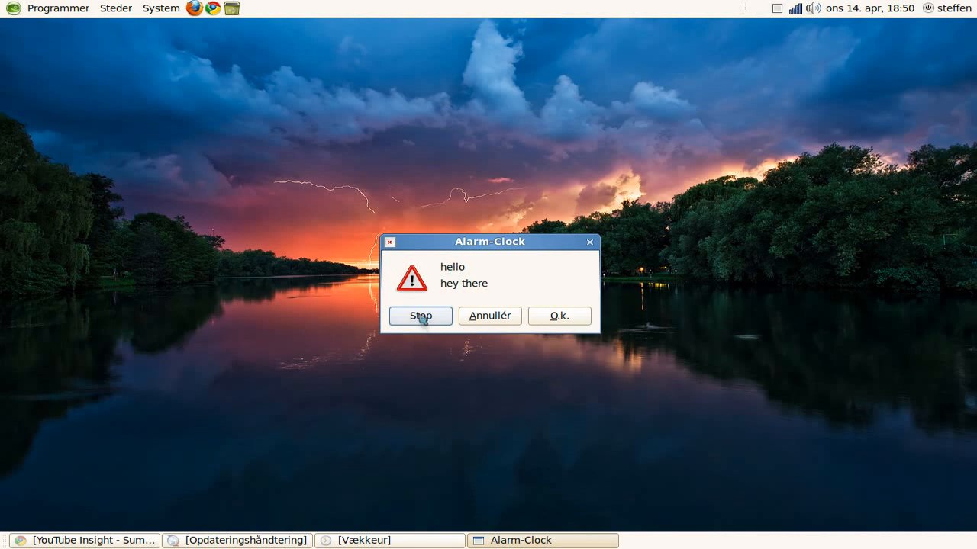
Step: Stop the ringing alarm and quit Alarm Clock with Afslut from the tray menu
click(420, 315)
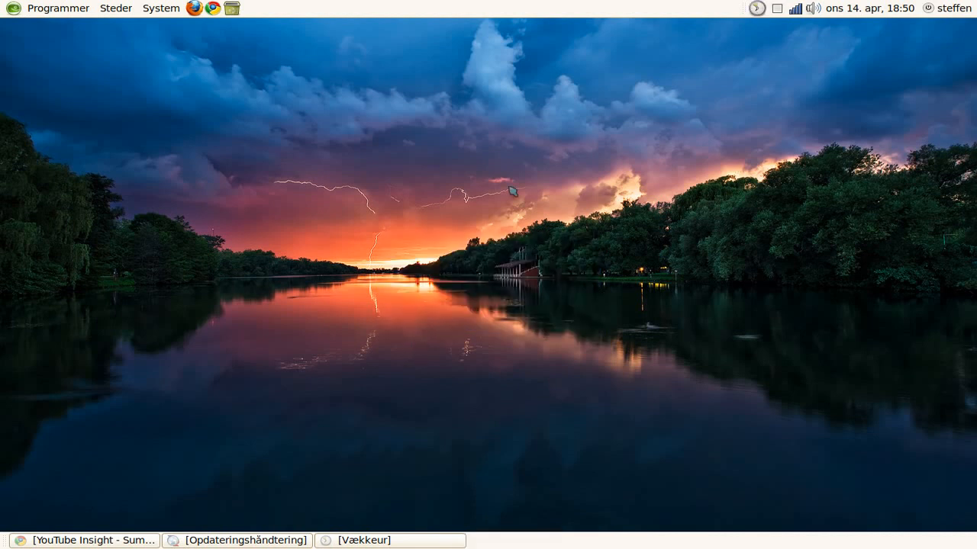
click(756, 8)
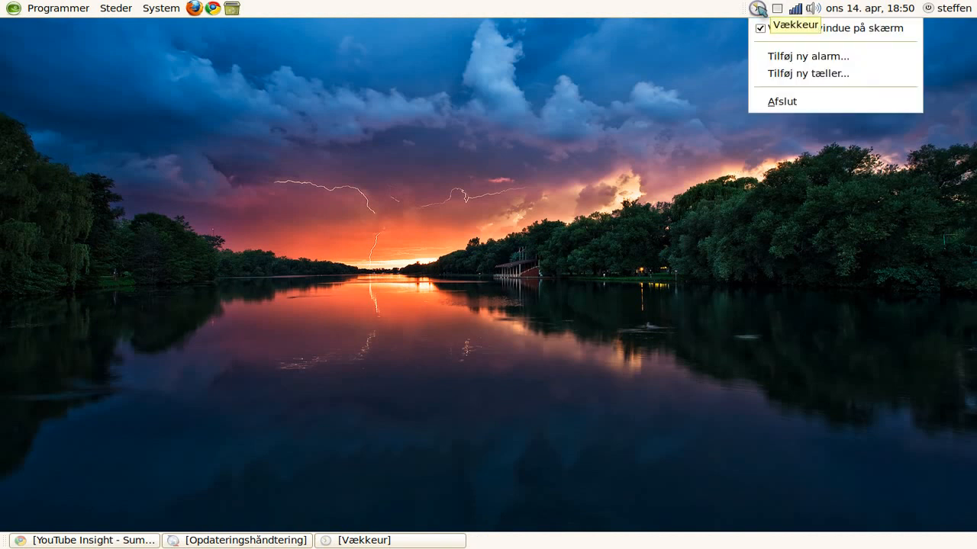
click(781, 100)
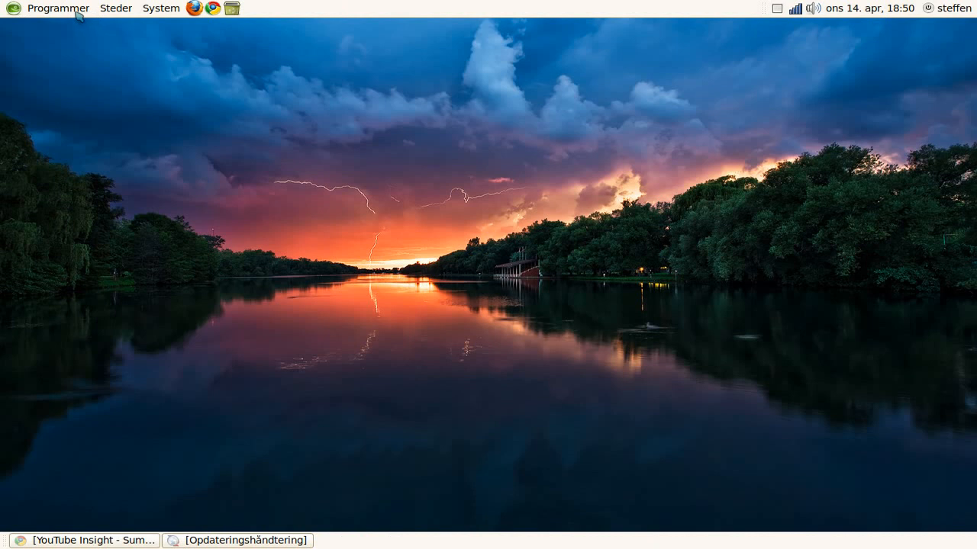
Step: Relaunch Alarm Clock and add a new alarm using 'Skab en simpel tæller'
click(56, 8)
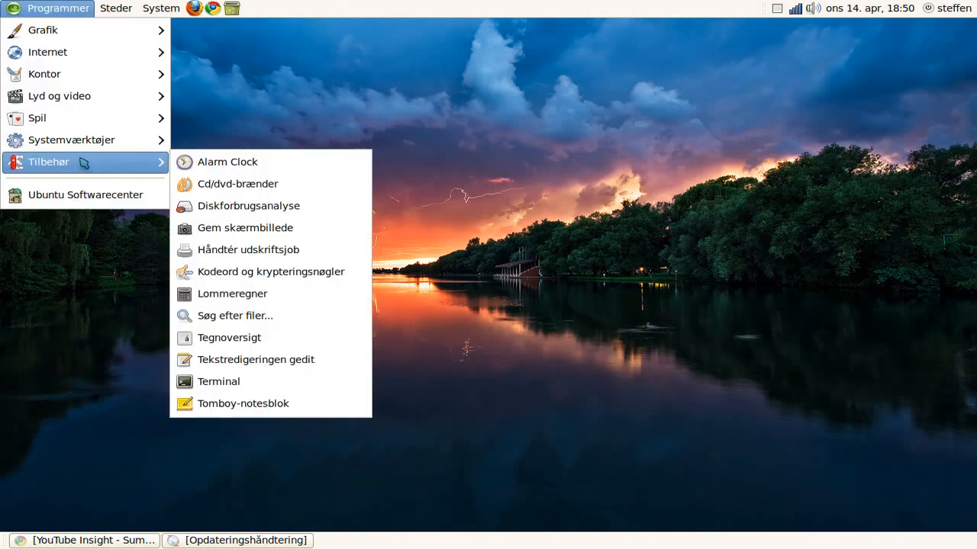
click(214, 169)
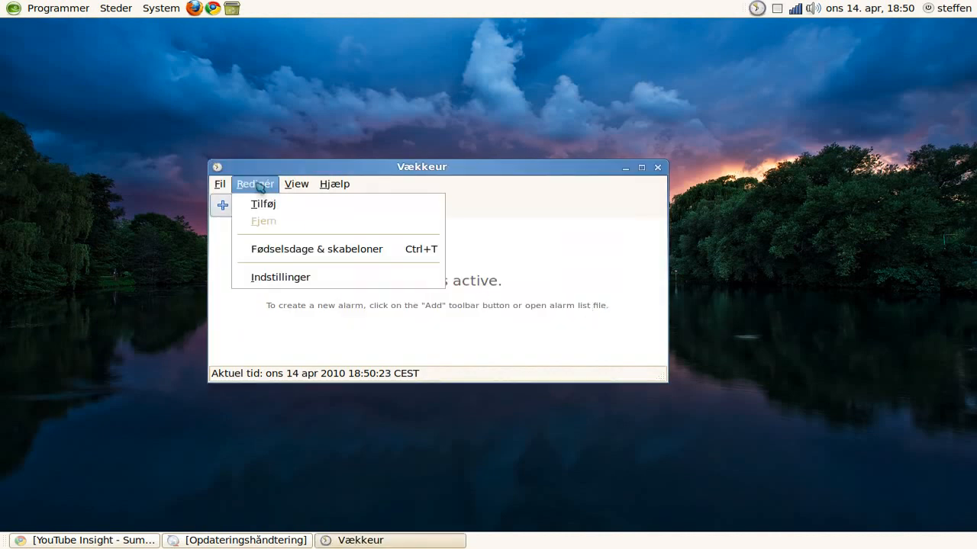
click(264, 203)
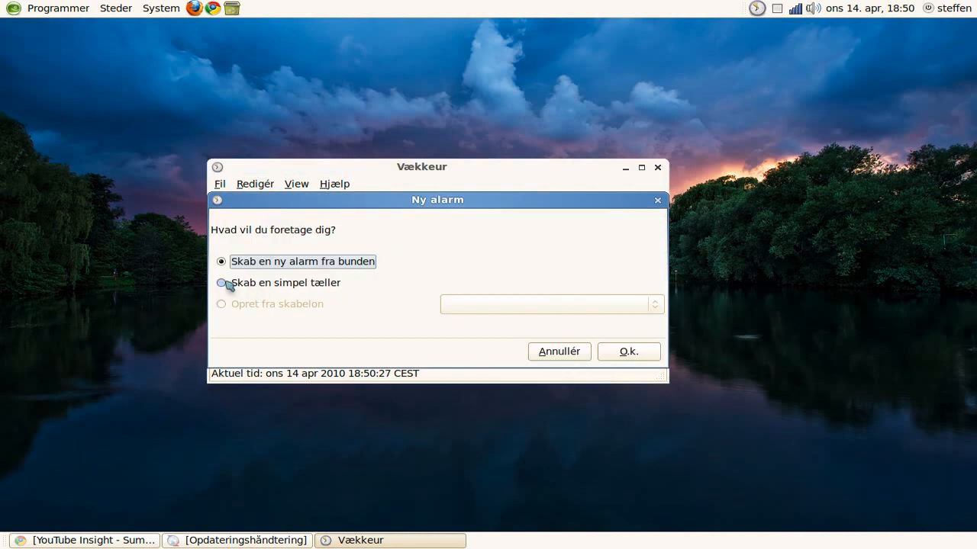
click(221, 283)
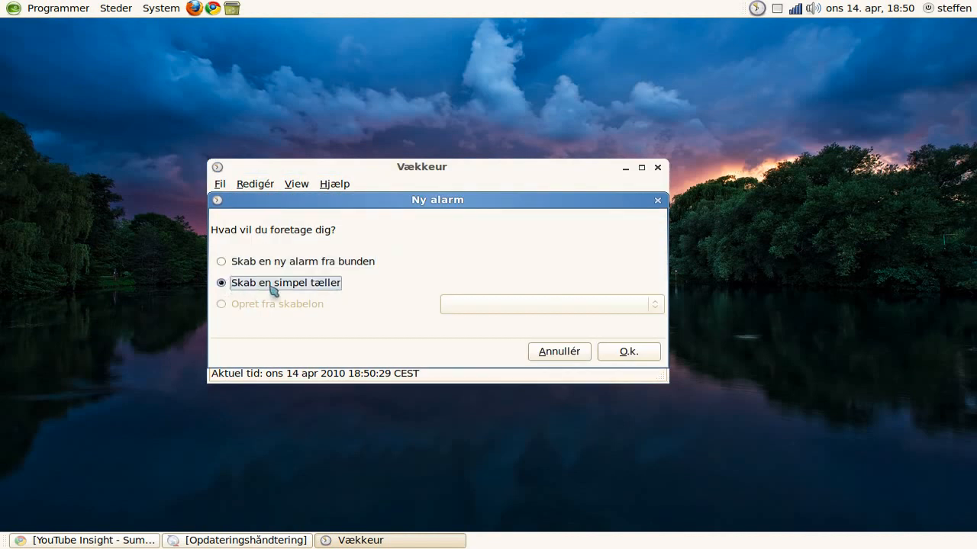
click(629, 352)
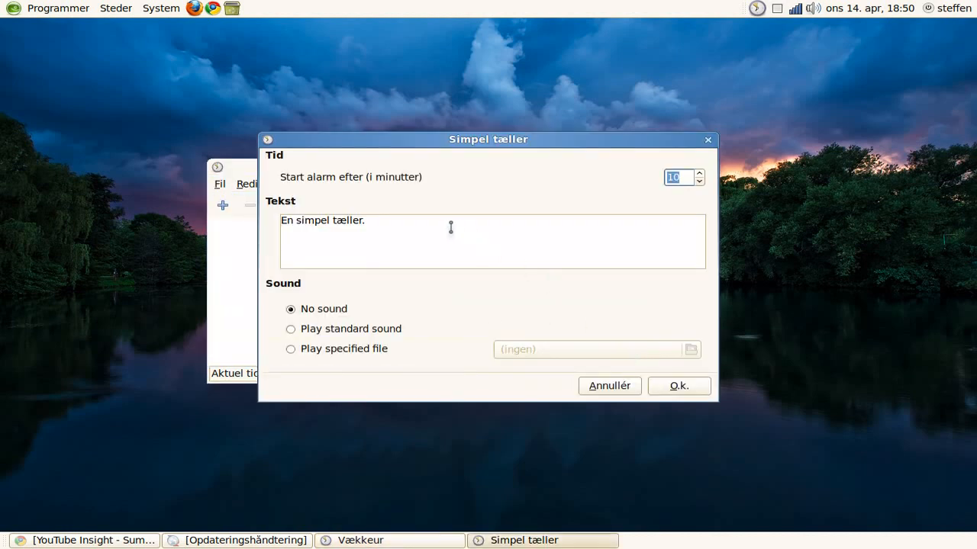
Step: Set the counter message to 'youre stupid' and choose Play standard sound
triple_click(322, 220)
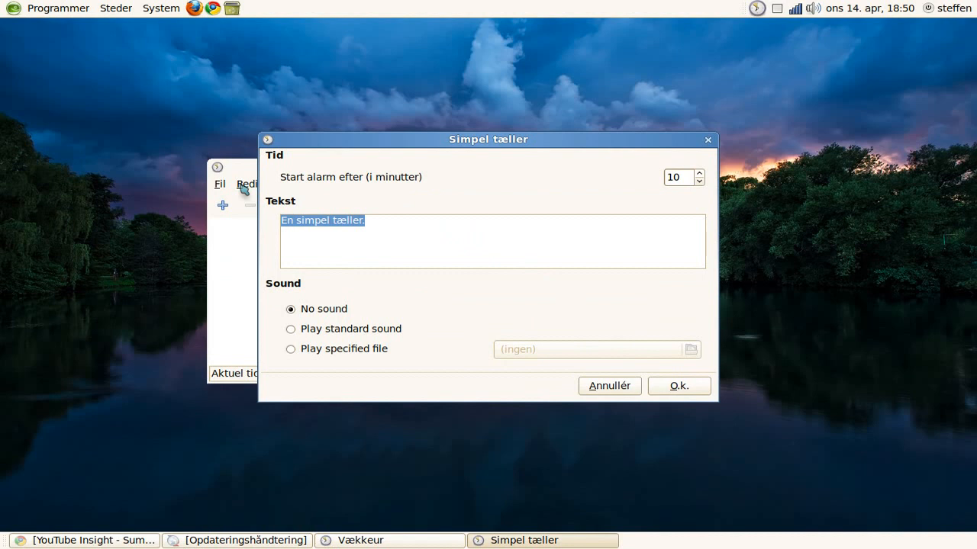
text(youre s)
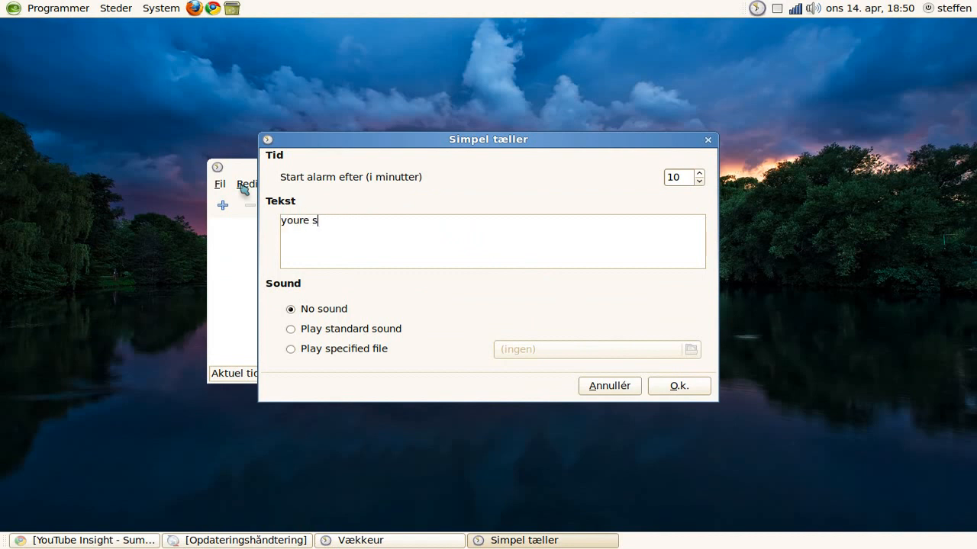
text(tupid)
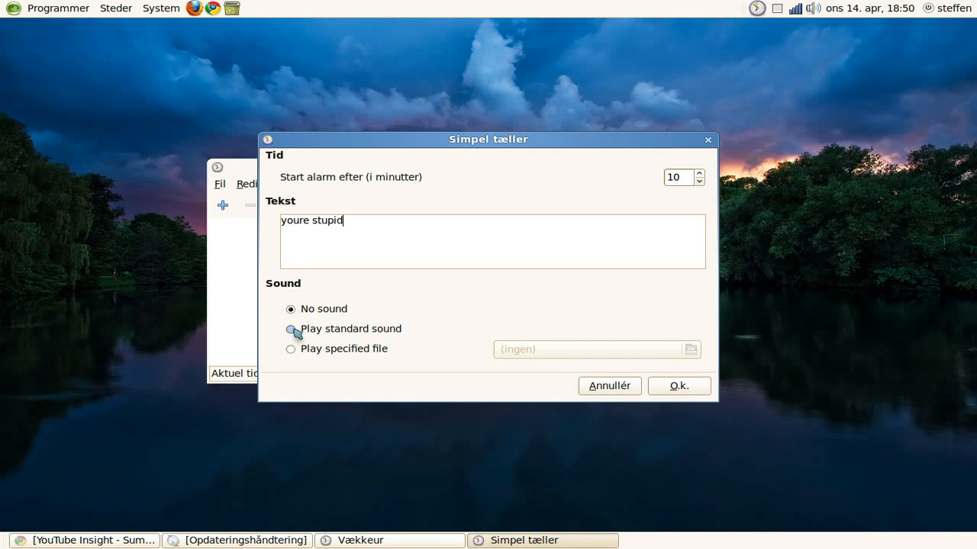
click(290, 329)
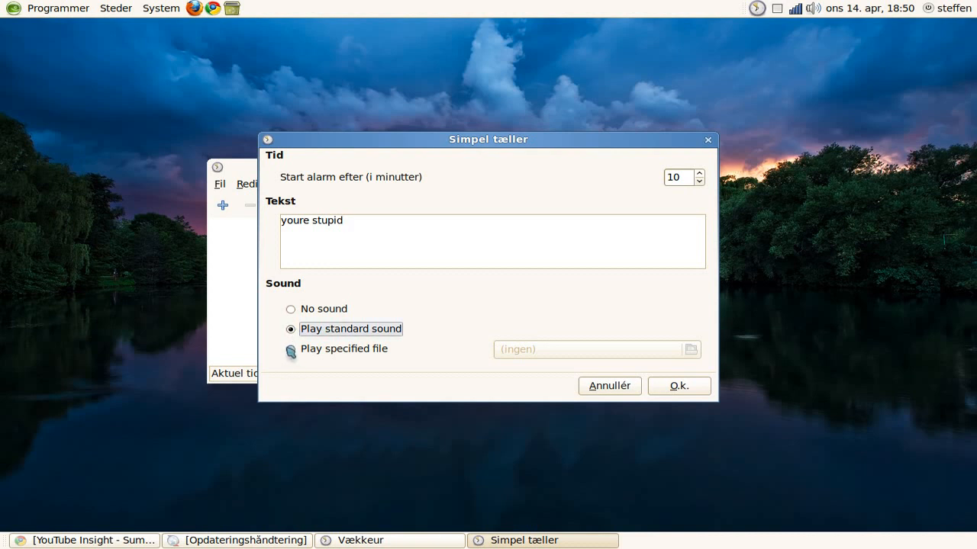
click(287, 349)
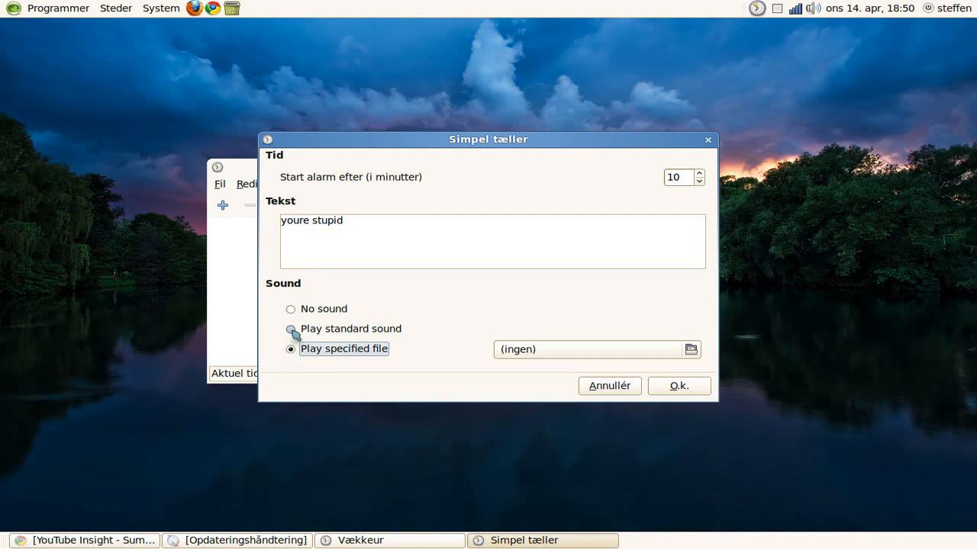
click(290, 329)
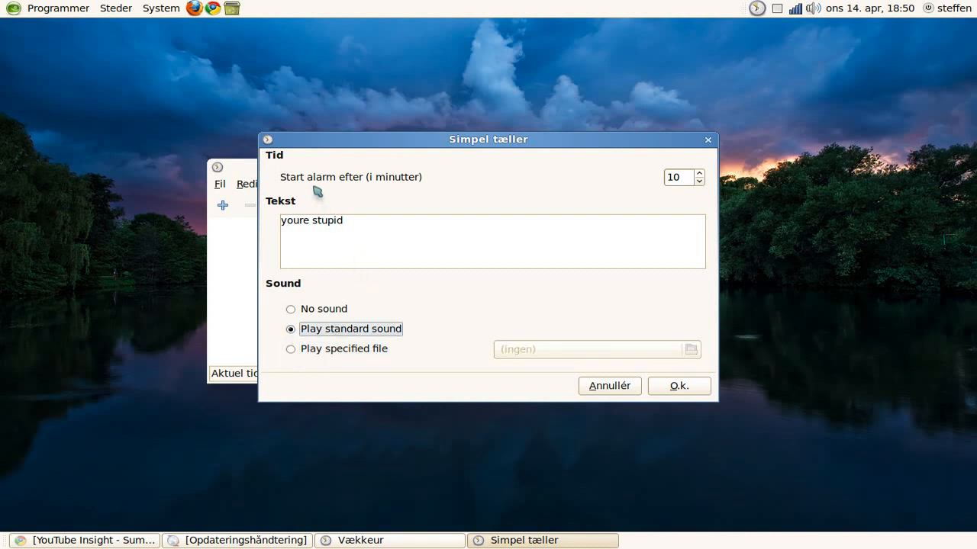
mouse_move(692, 195)
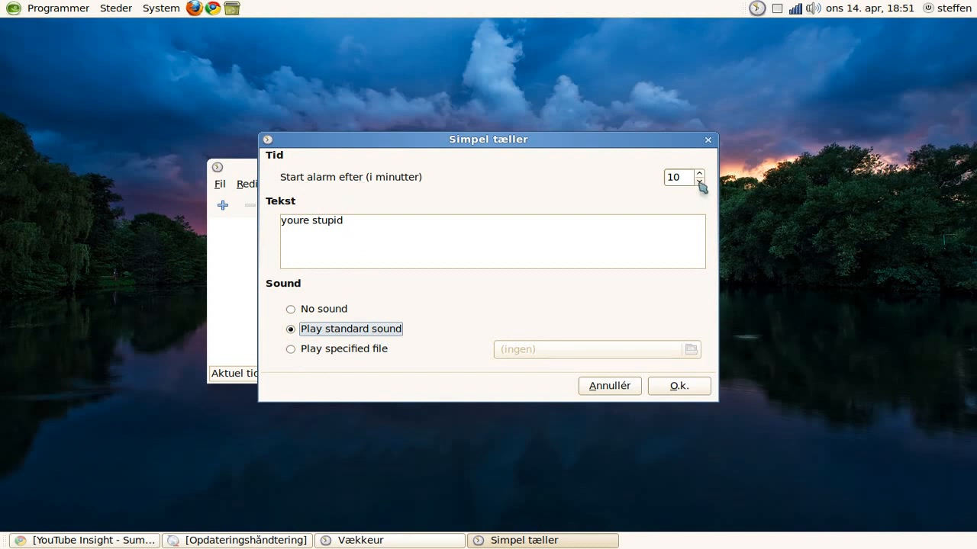
Step: Lower the countdown minutes toward one minute, then discard the counter with Annullér
click(702, 183)
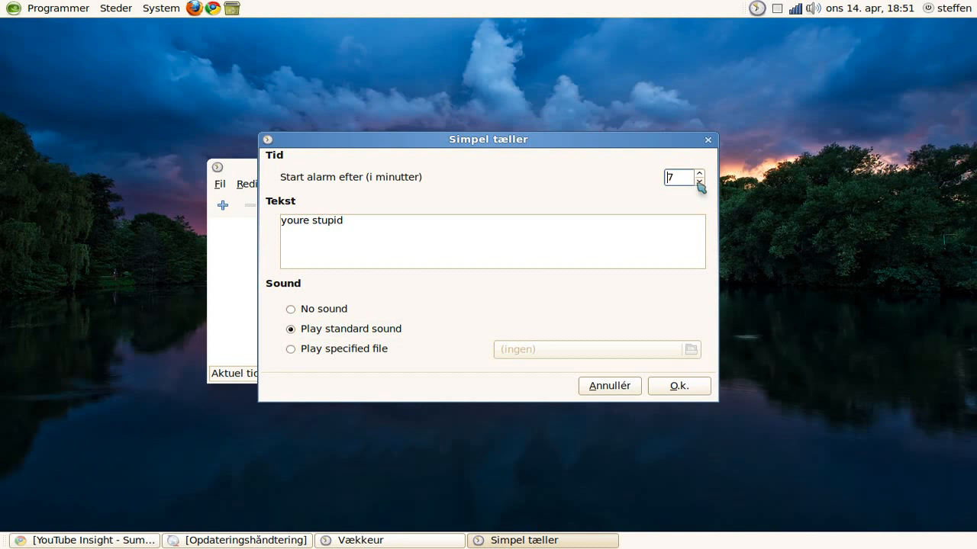
click(701, 183)
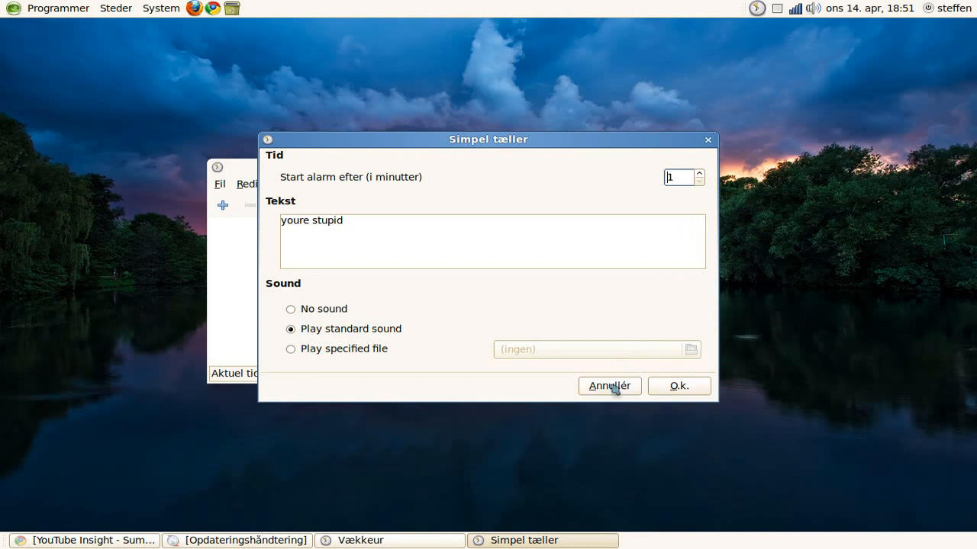
click(609, 385)
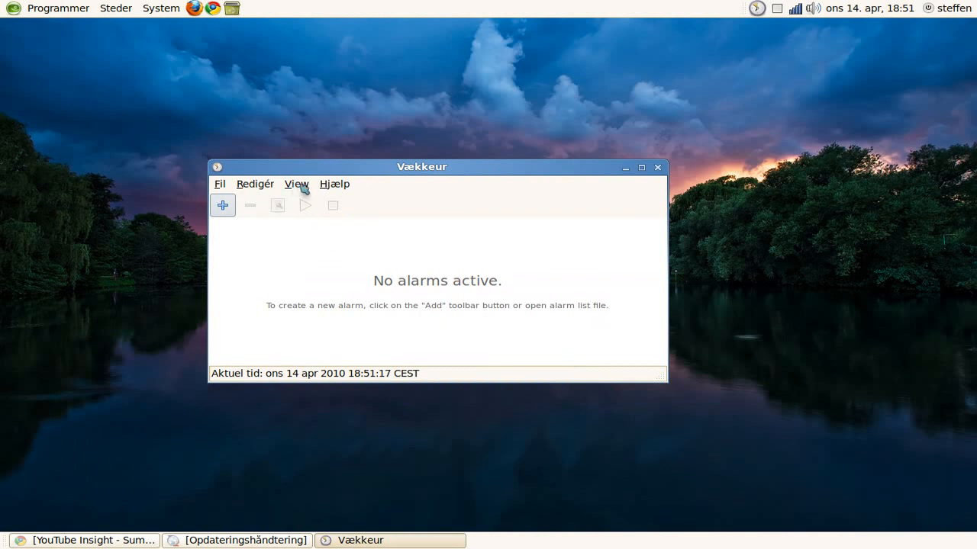
Step: Show the missed alarms list, clear the Tæller and sdfkhsjdf entries, and close it
click(296, 184)
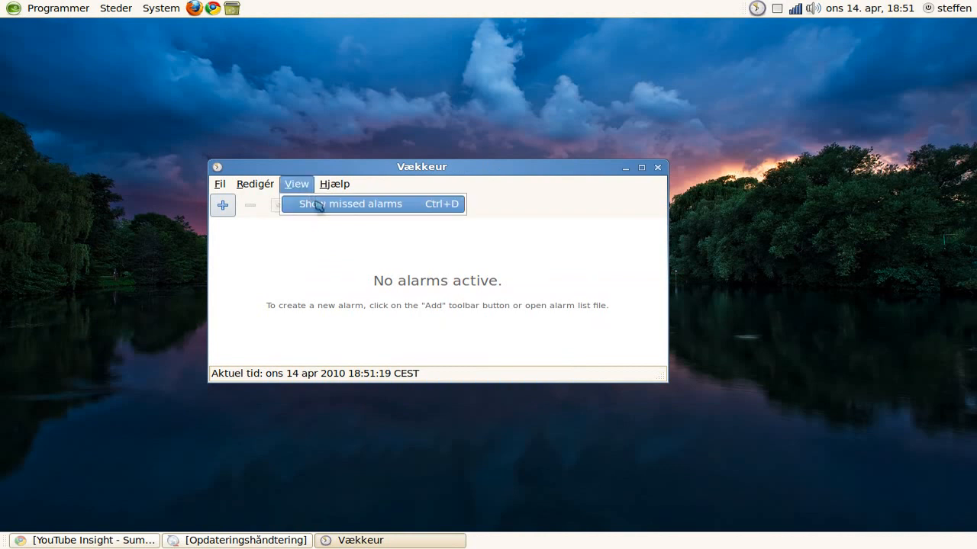
click(349, 204)
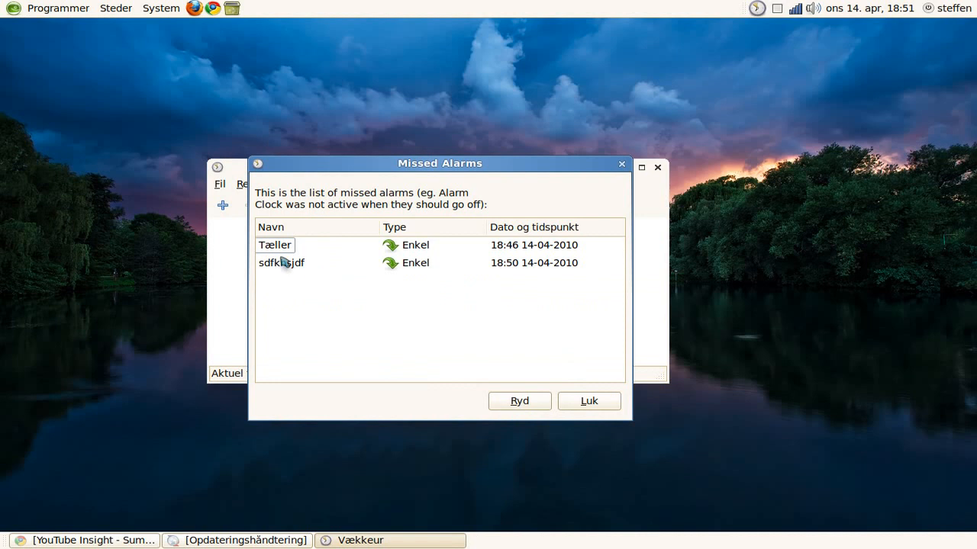
mouse_move(273, 273)
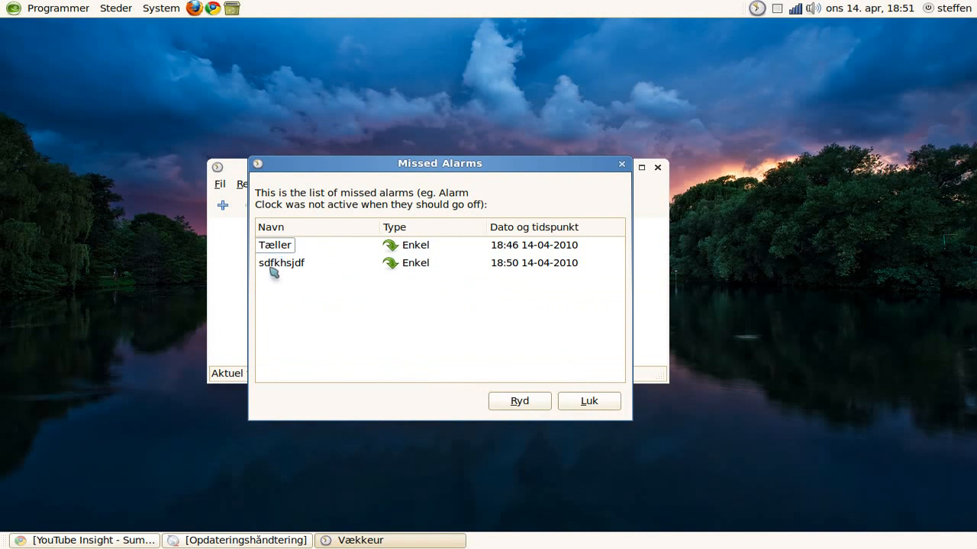
mouse_move(474, 345)
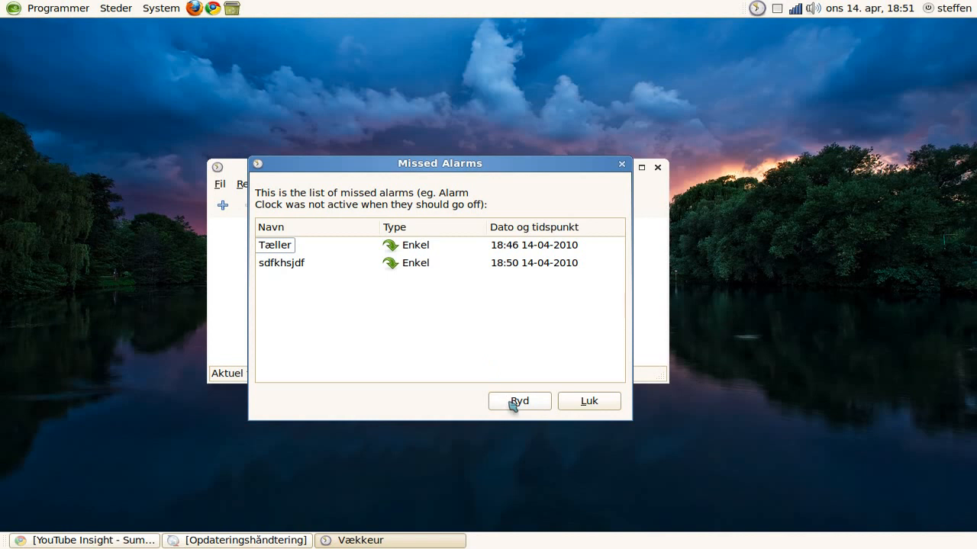
click(519, 401)
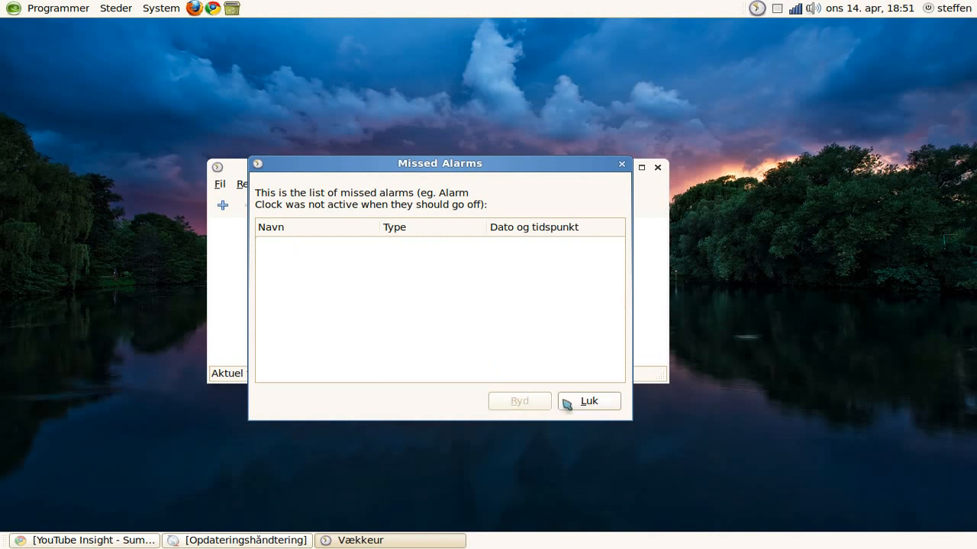
click(589, 401)
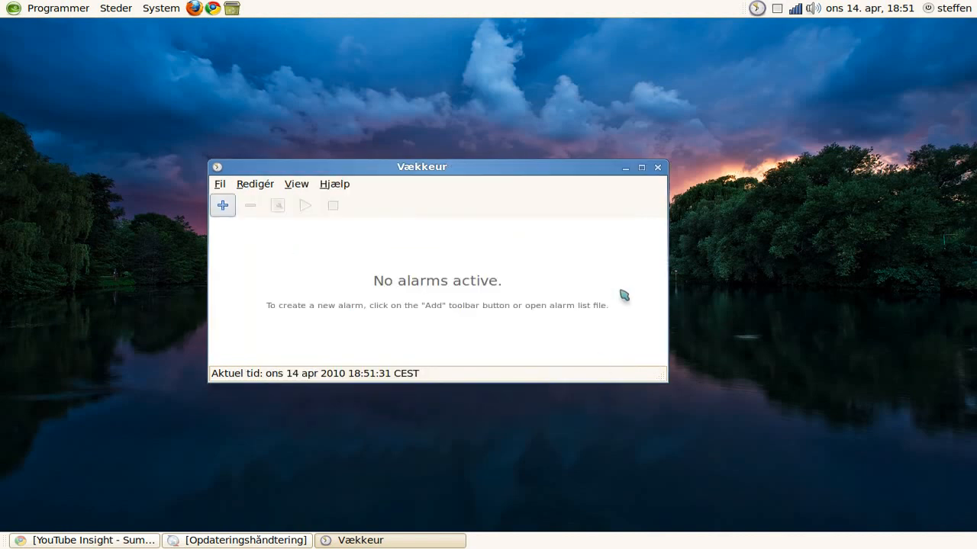
mouse_move(657, 167)
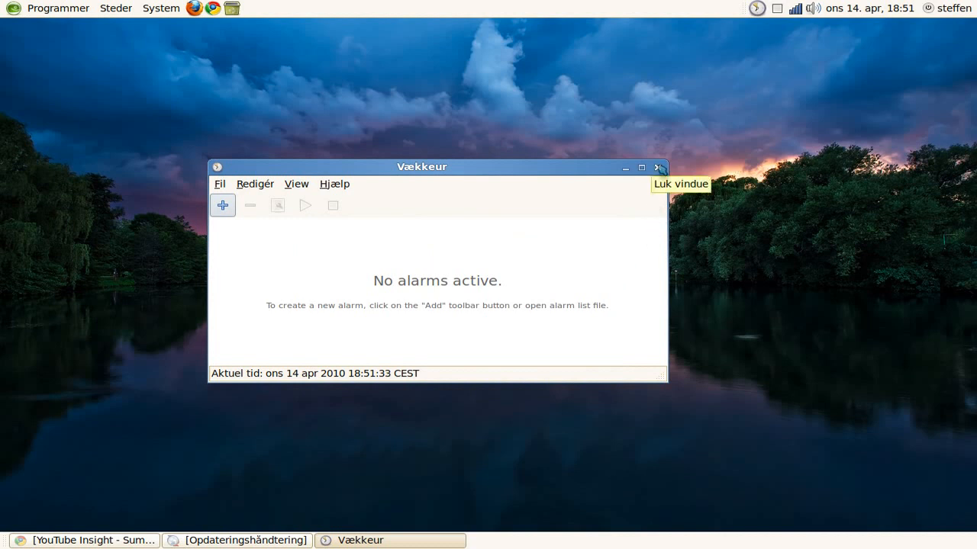
Step: Close the main window and quit Alarm Clock with Afslut from its tray menu
click(659, 166)
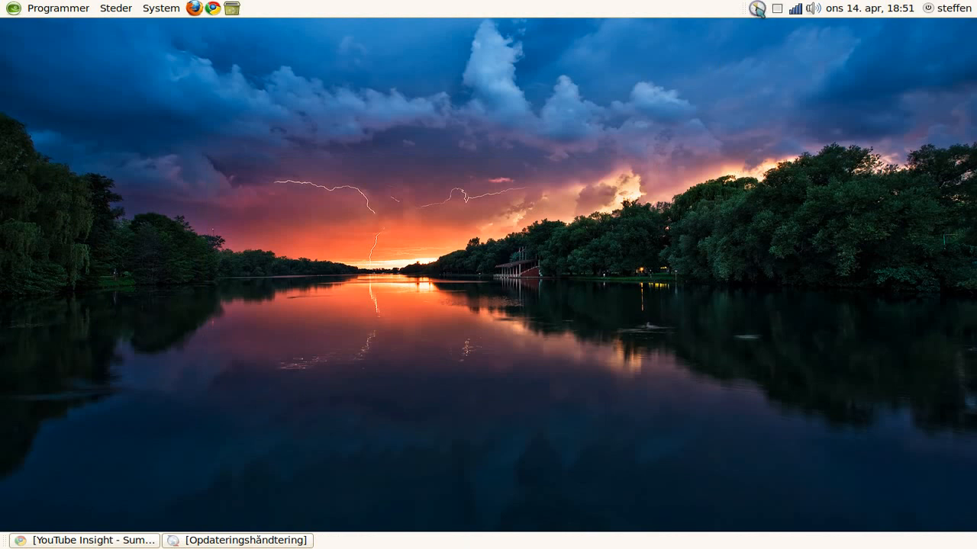
click(758, 8)
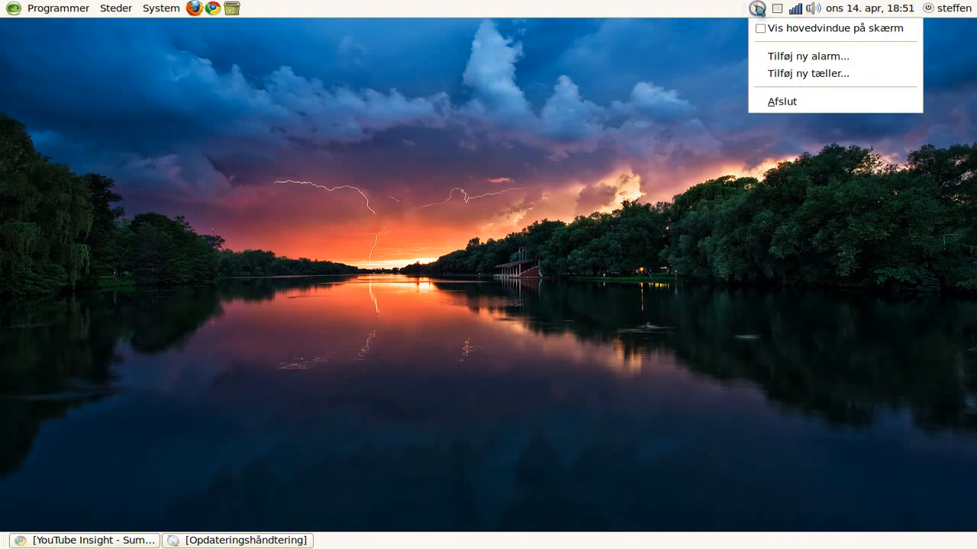
click(497, 69)
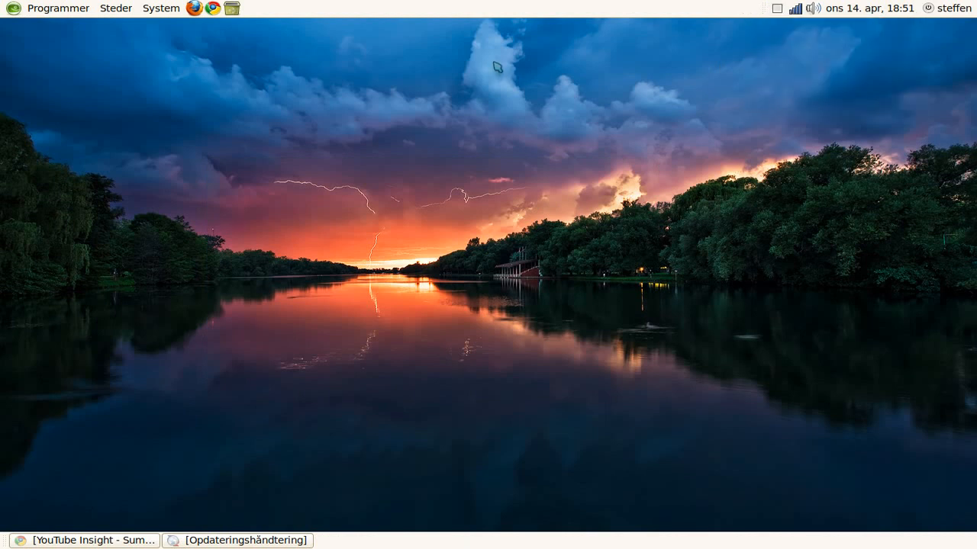
mouse_move(494, 65)
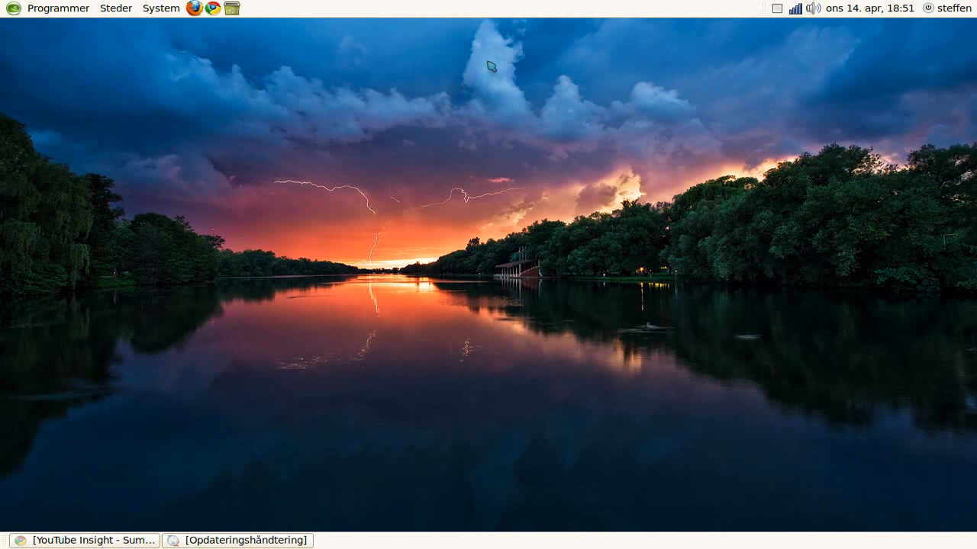